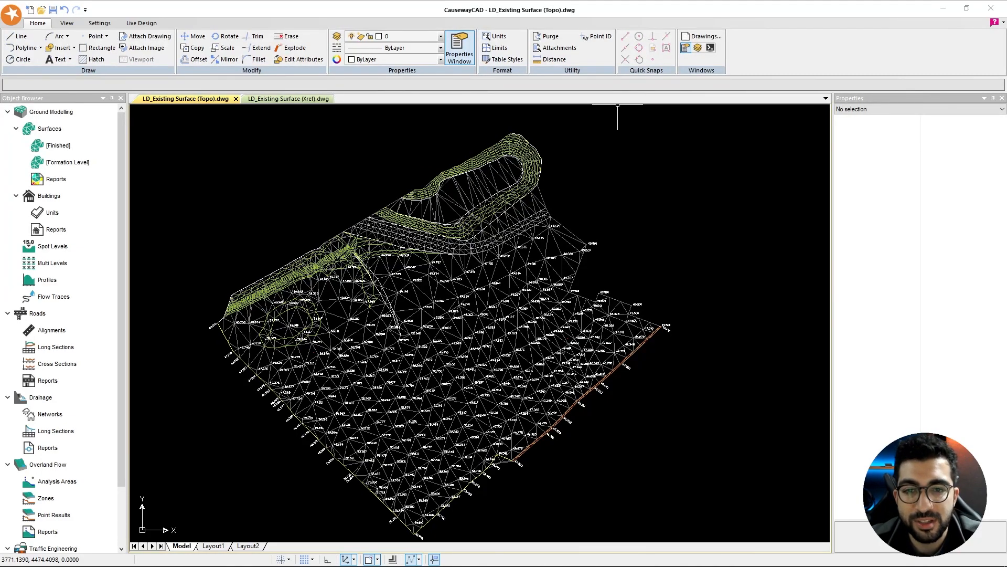
mouse_move(358, 192)
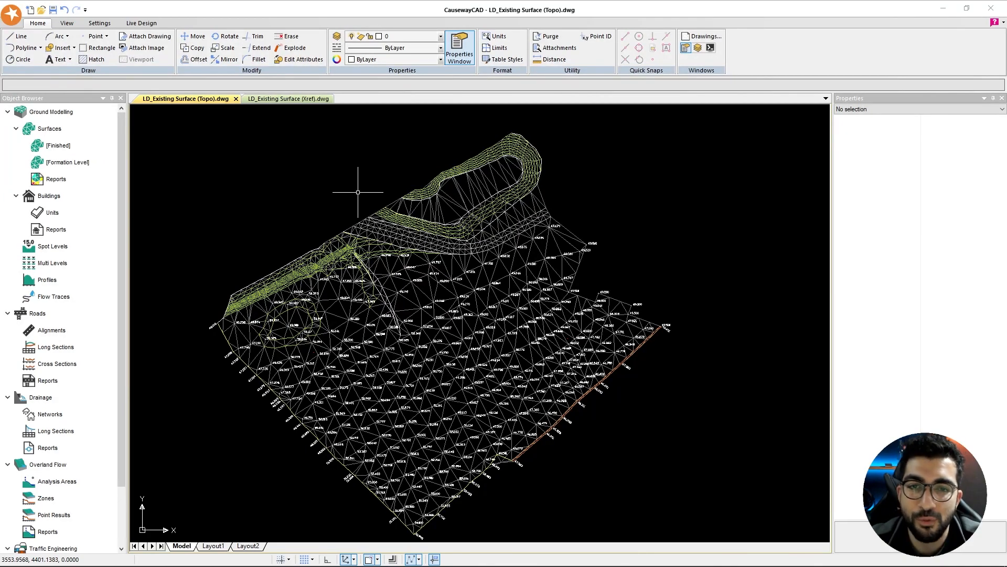
mouse_move(383, 180)
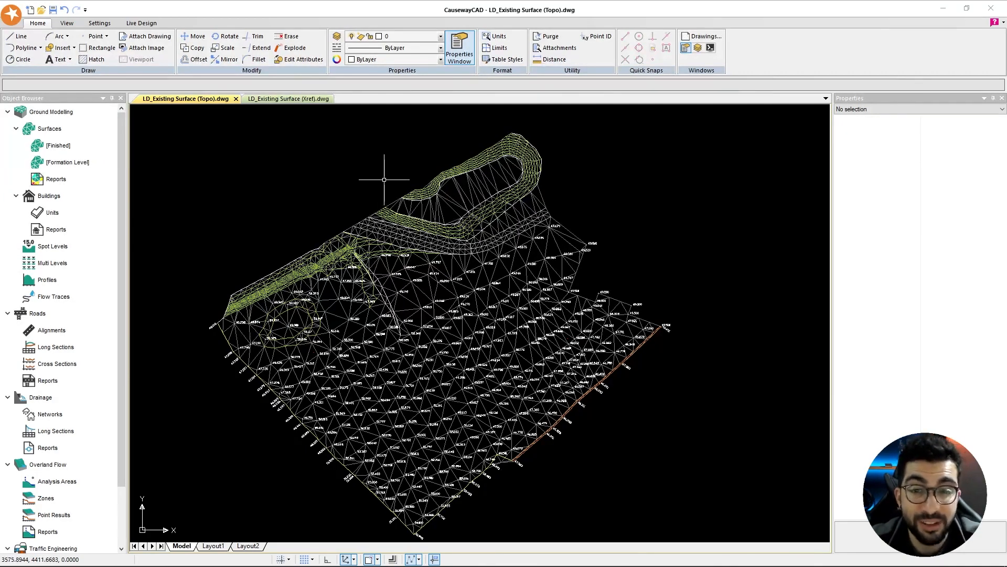
mouse_move(390, 177)
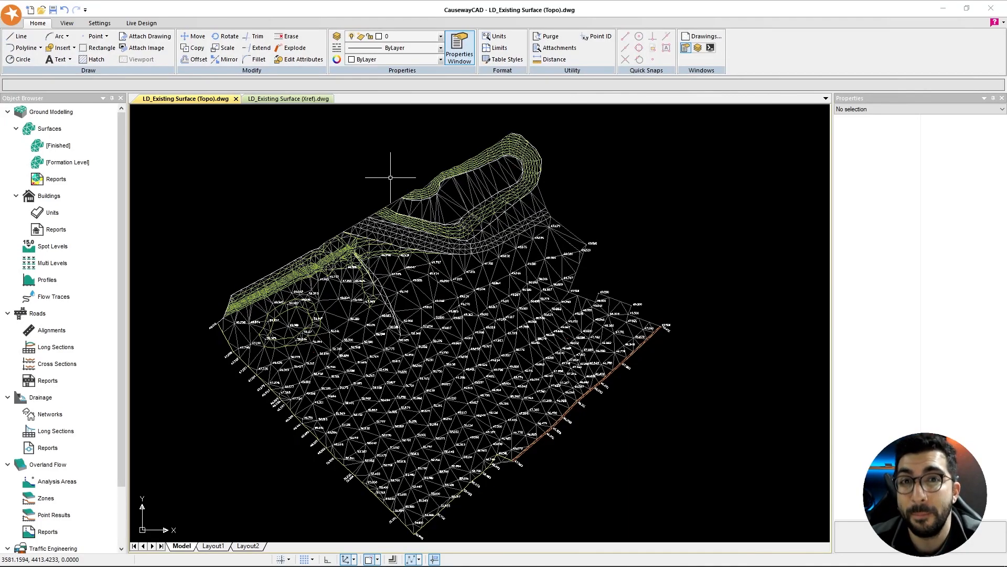
mouse_move(397, 175)
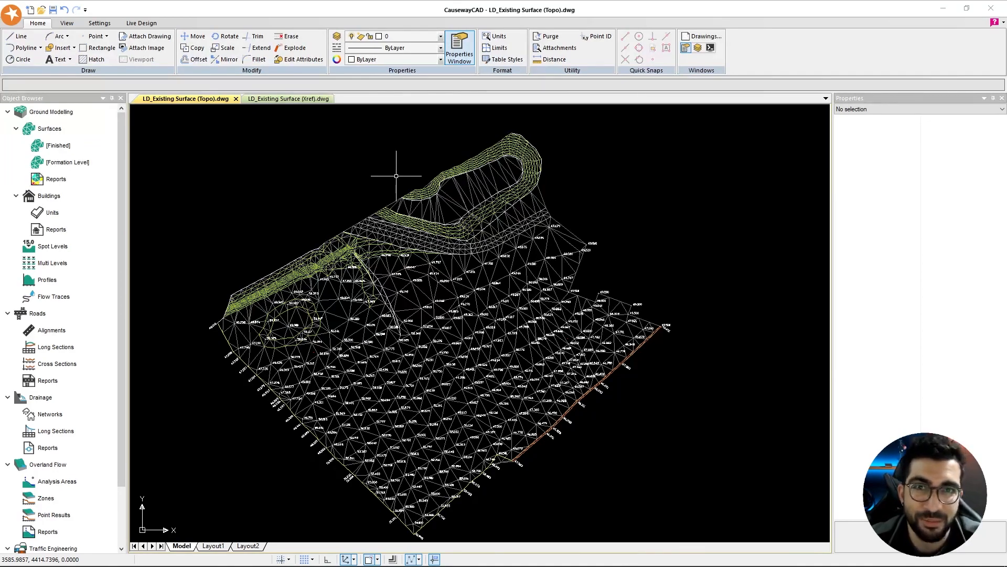
mouse_move(445, 178)
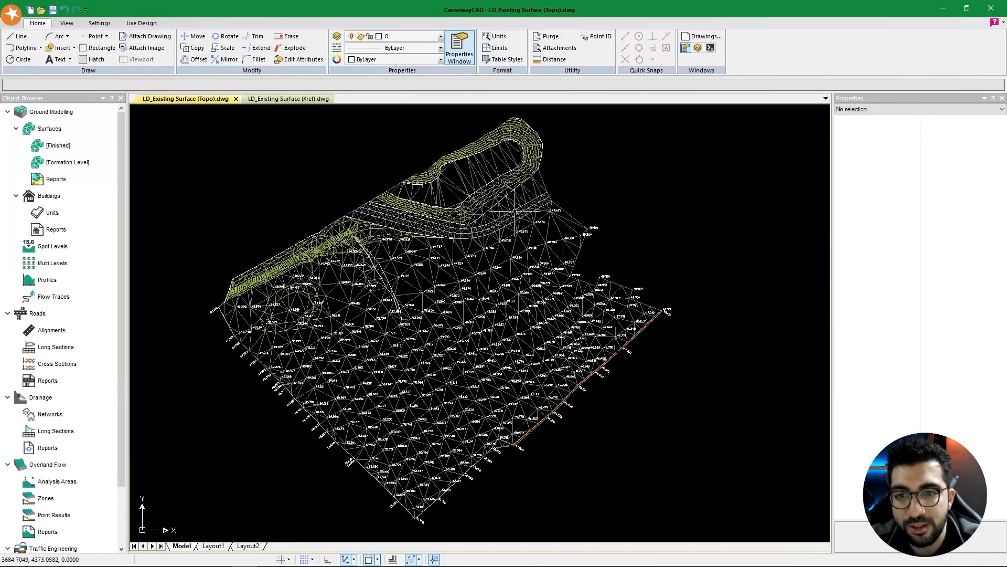
mouse_move(376, 257)
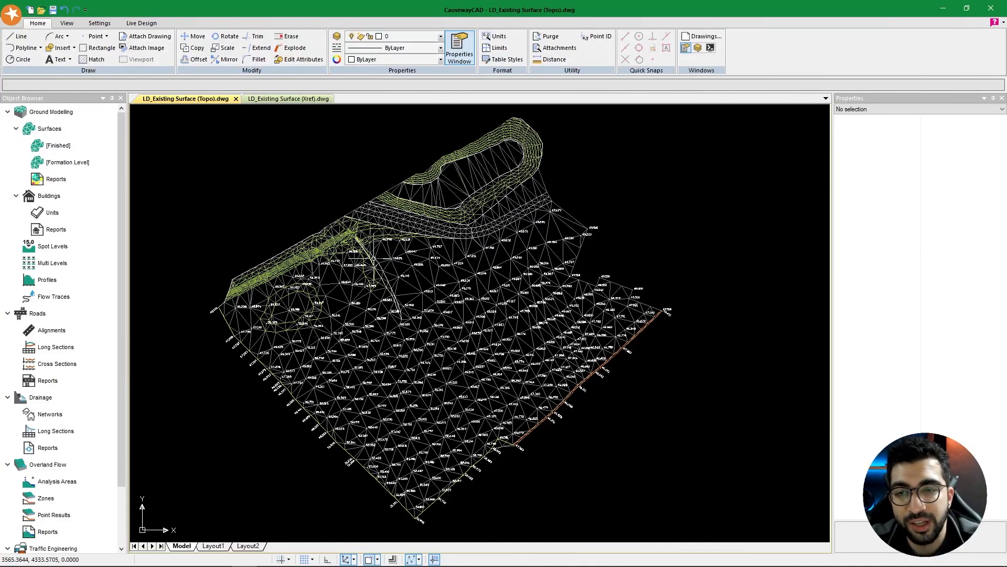
Look over the Xref drawing and its surface, then return to the topo drawing
left_click(287, 98)
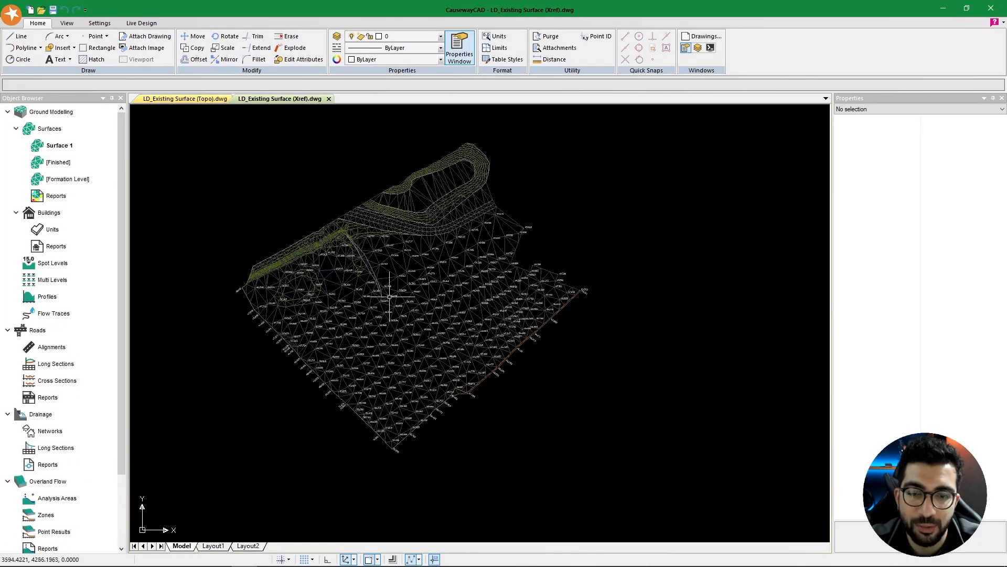
mouse_move(175, 117)
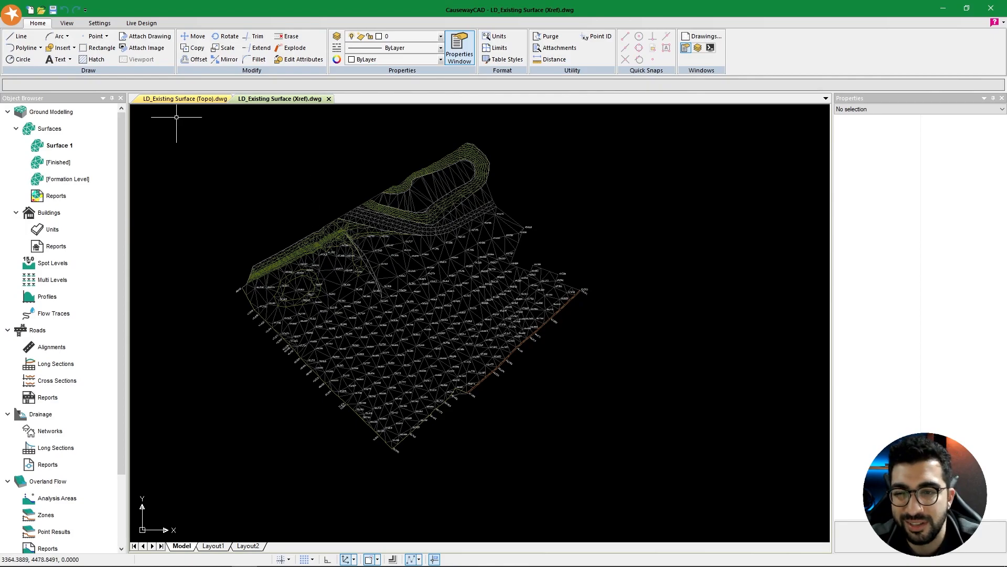
left_click(183, 98)
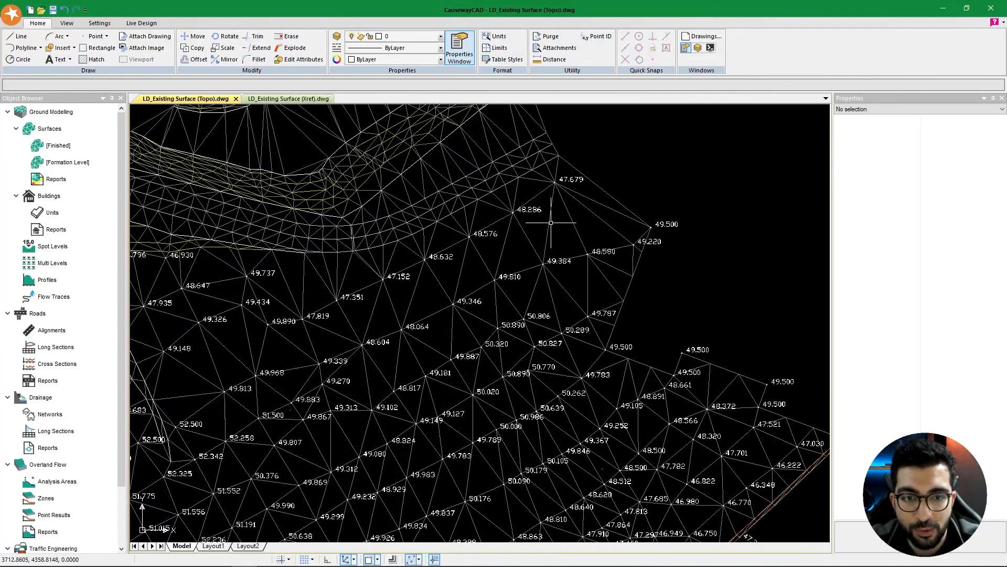
scroll("up", 3)
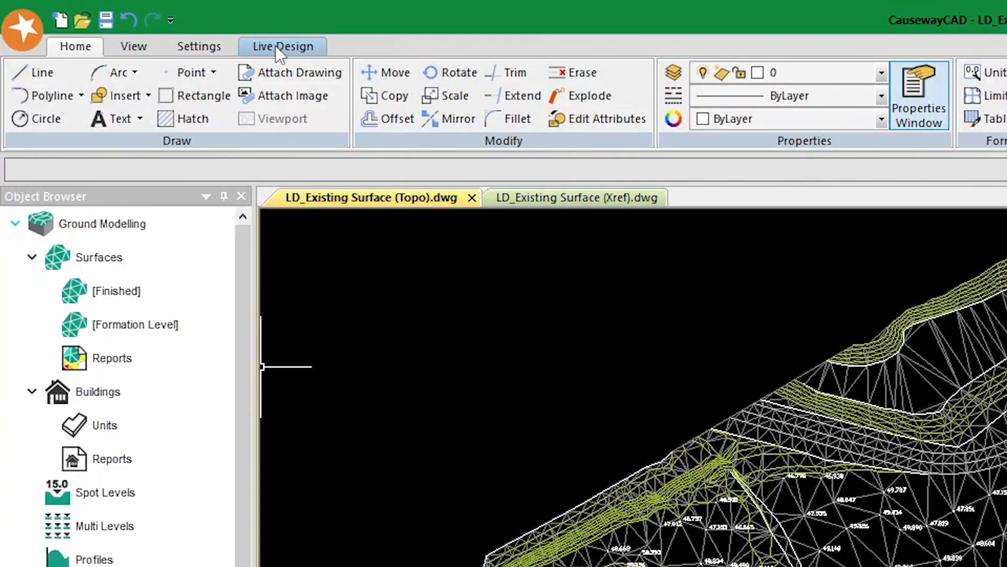
Check the Live Design tools, then bring up Surface 1's properties for editing
left_click(281, 45)
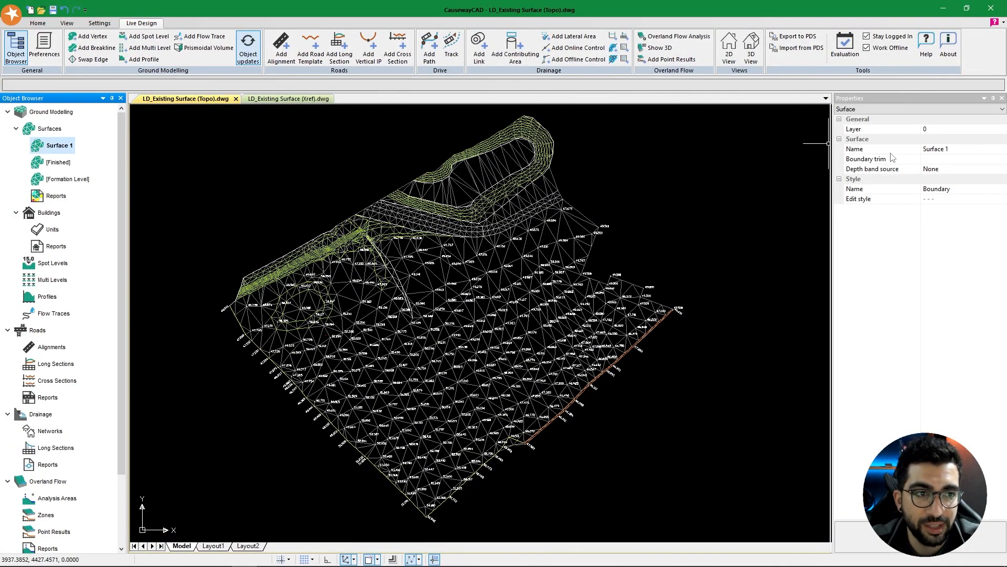
mouse_move(885, 134)
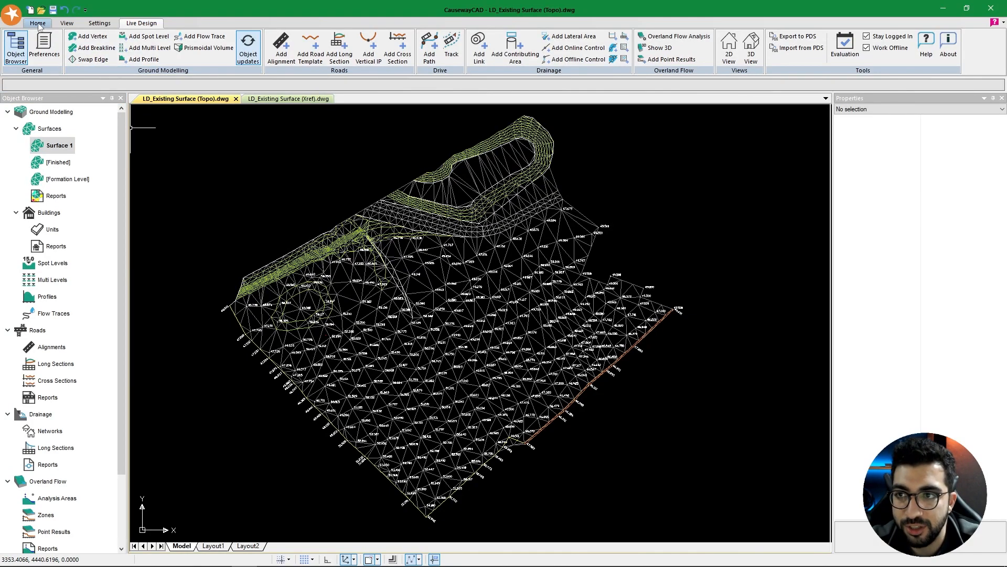
left_click(37, 23)
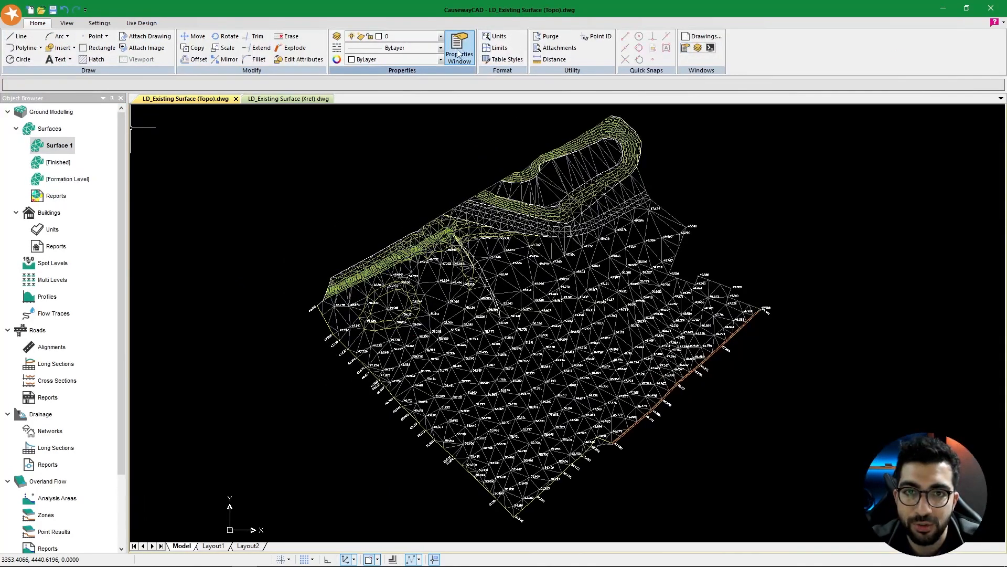
left_click(459, 48)
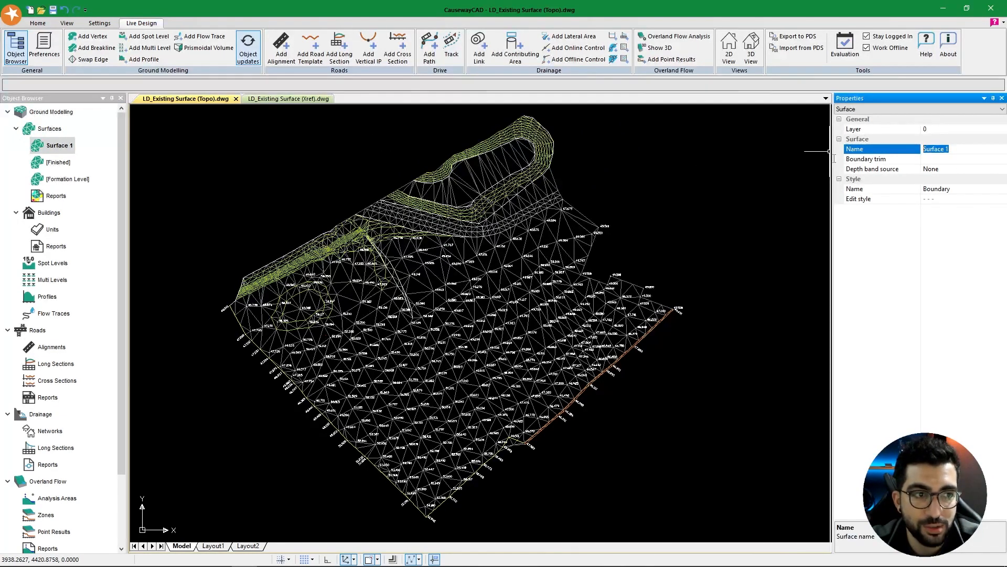
Name the surface 'Existing' and keep its depth band source as None
type("Existing")
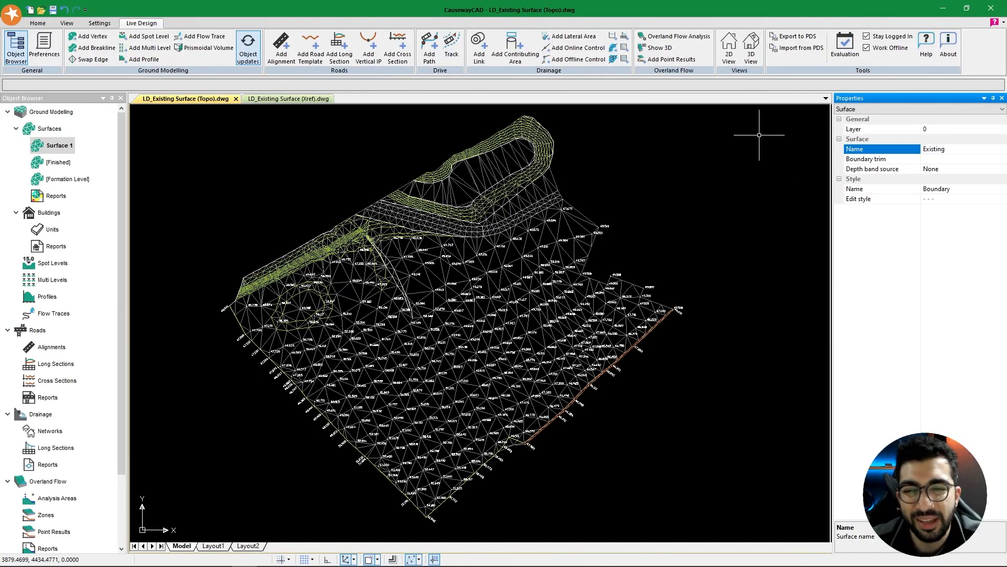
mouse_move(762, 132)
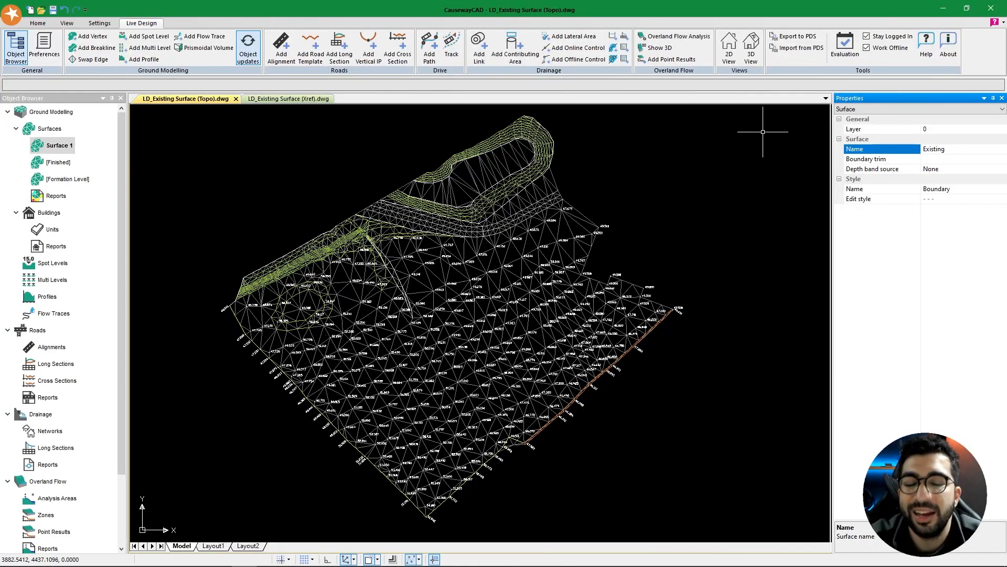
mouse_move(771, 113)
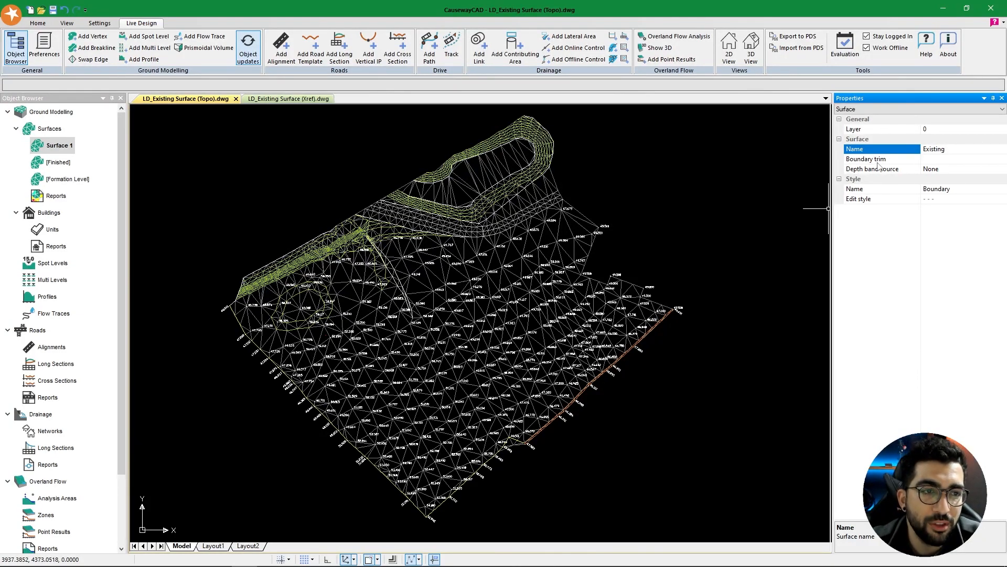
left_click(880, 158)
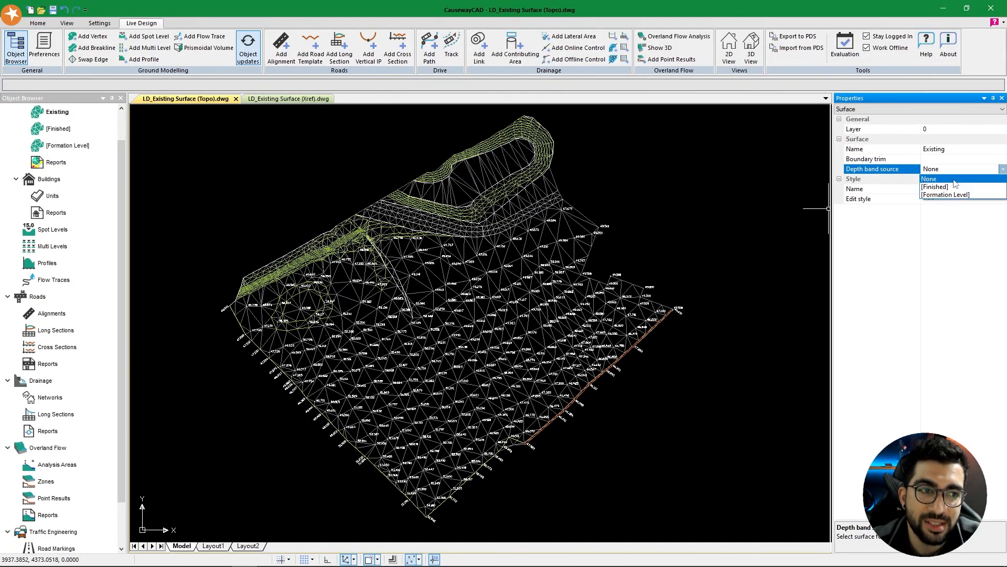
left_click(929, 178)
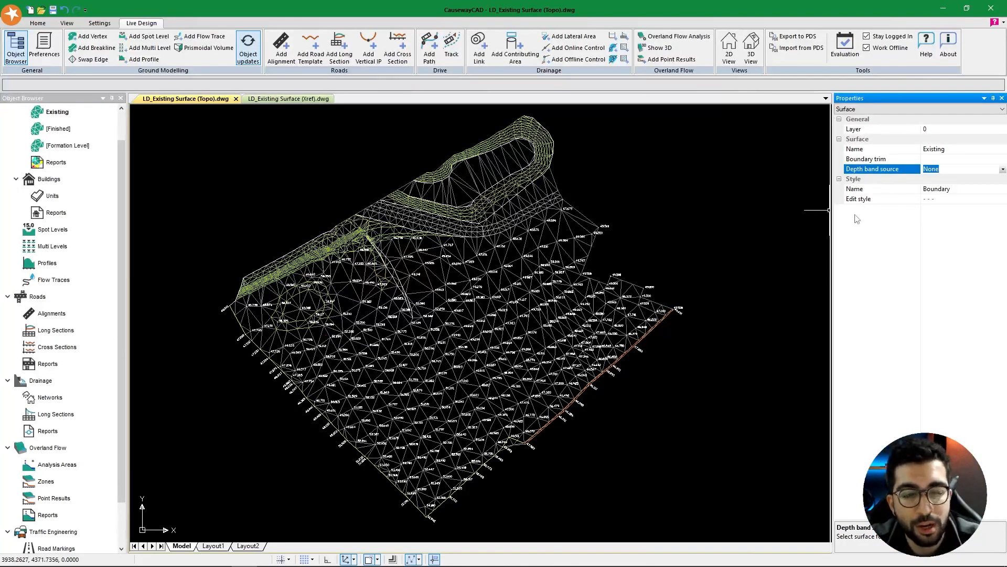
mouse_move(870, 187)
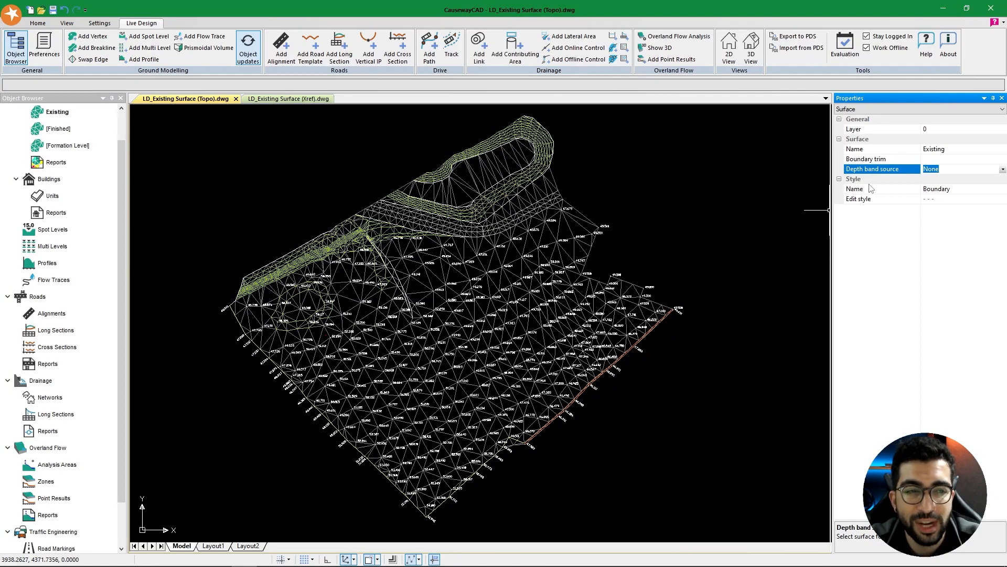
mouse_move(371, 183)
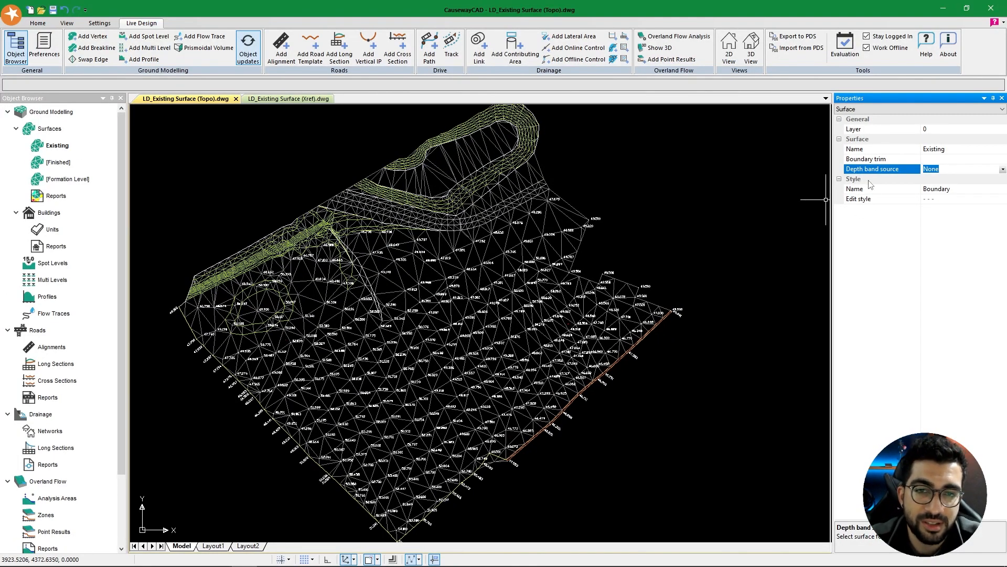
mouse_move(694, 195)
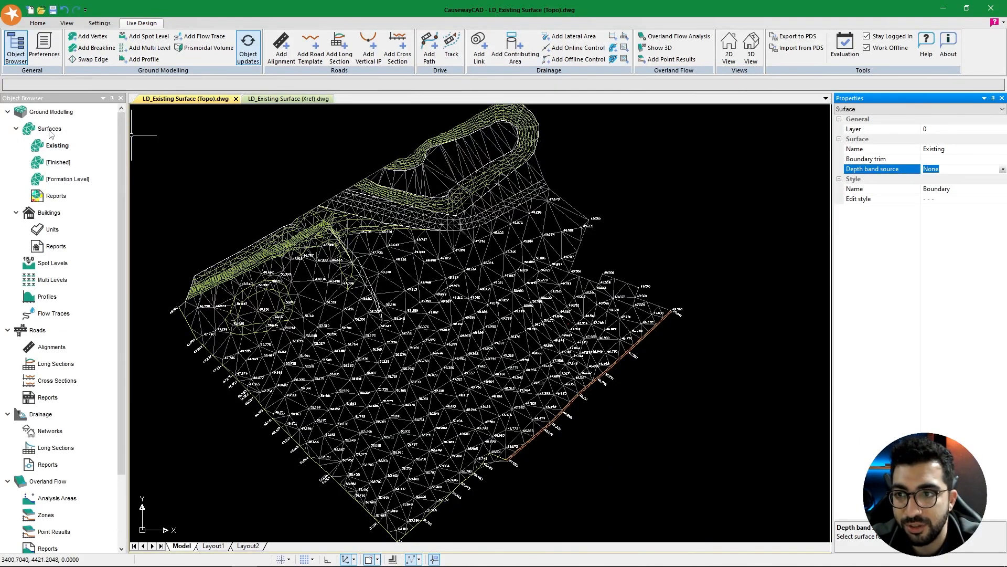
Review the Boundary, Input, Contours, Drainage and Cut & Fill styles, then close without saving
right_click(48, 128)
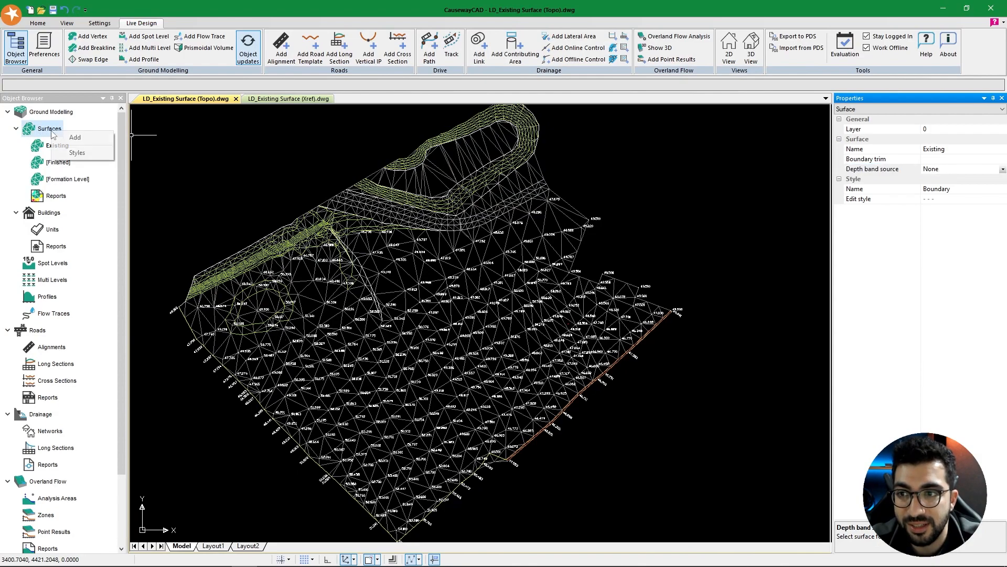
left_click(77, 153)
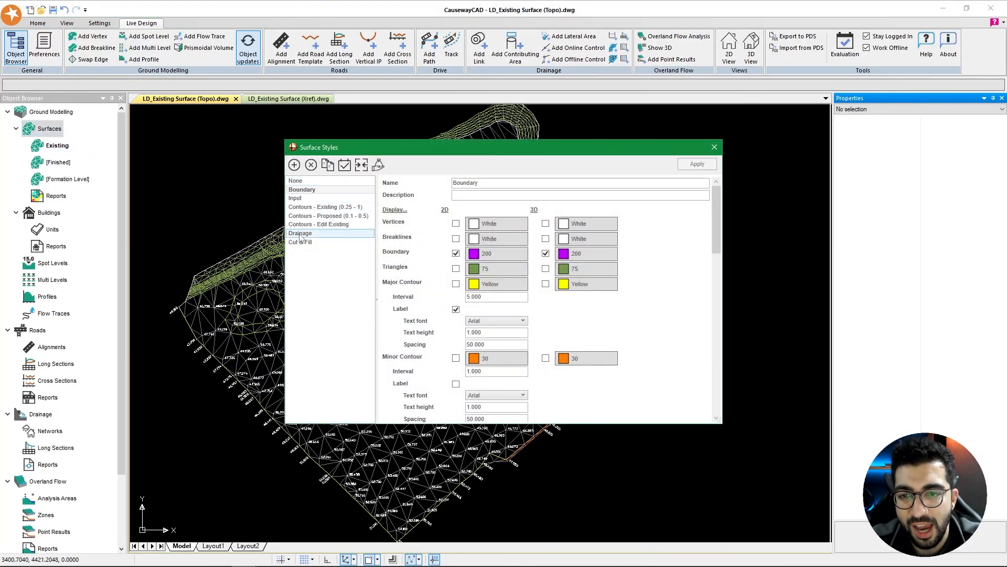
left_click(303, 189)
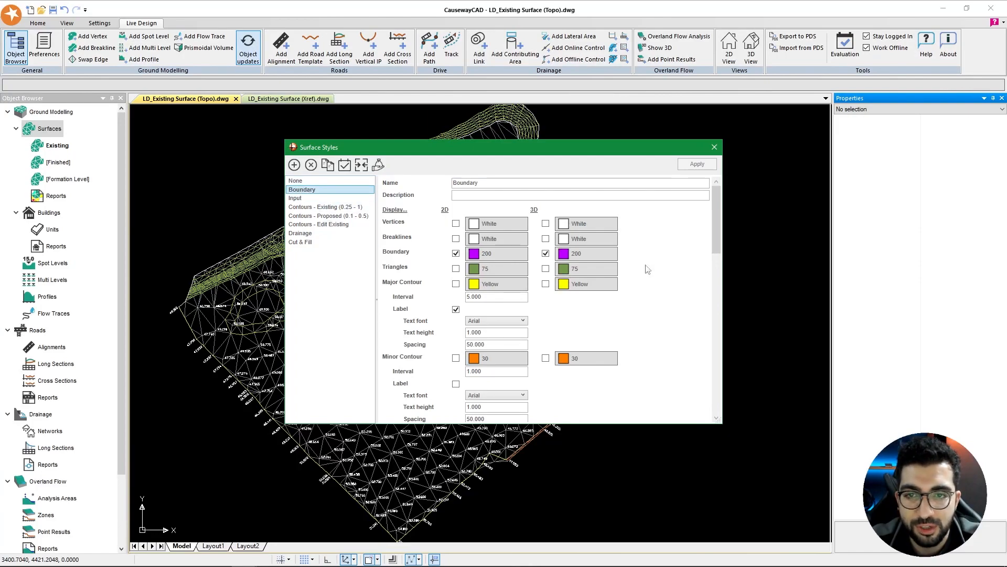
left_click(295, 197)
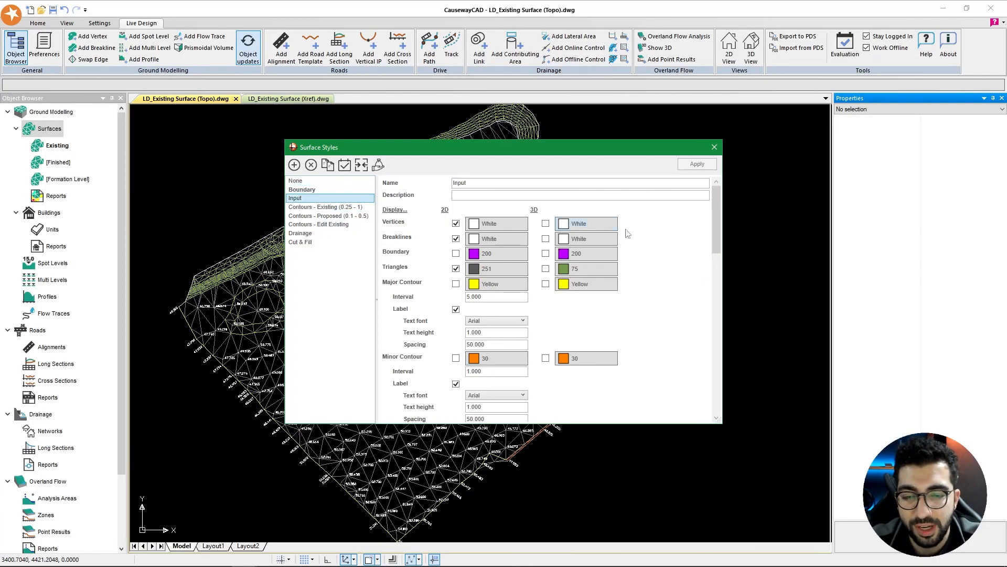
left_click(327, 206)
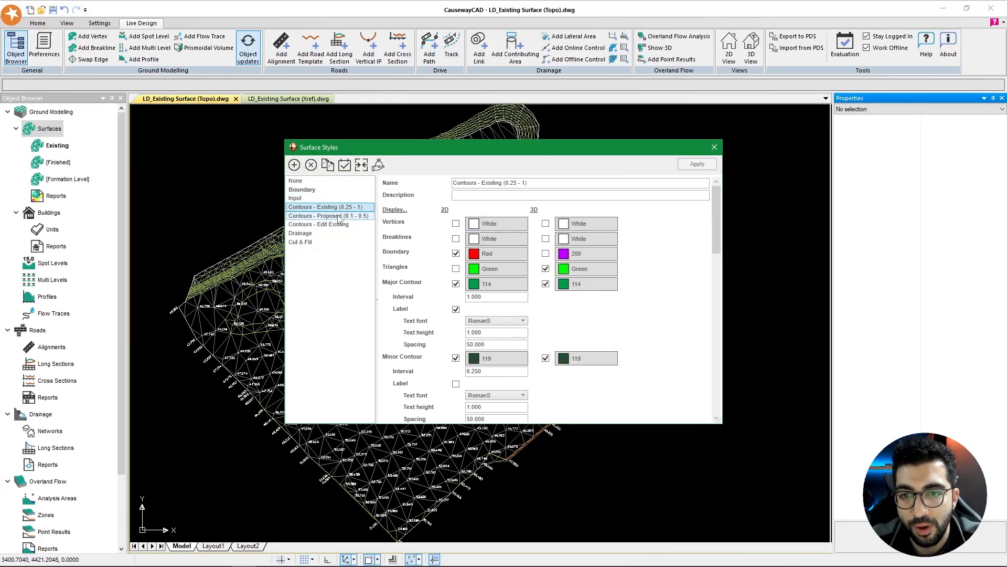
left_click(327, 215)
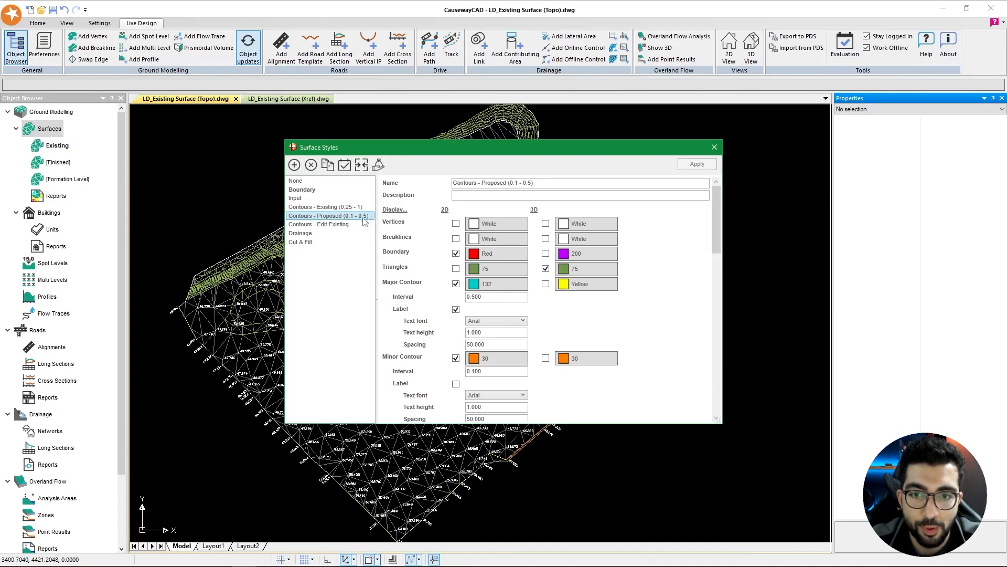
left_click(301, 233)
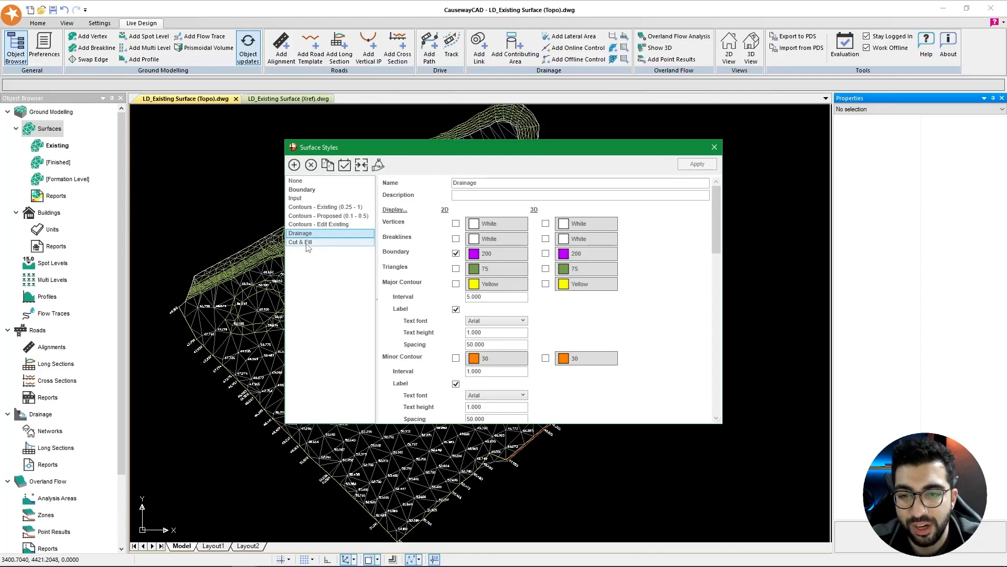
left_click(301, 241)
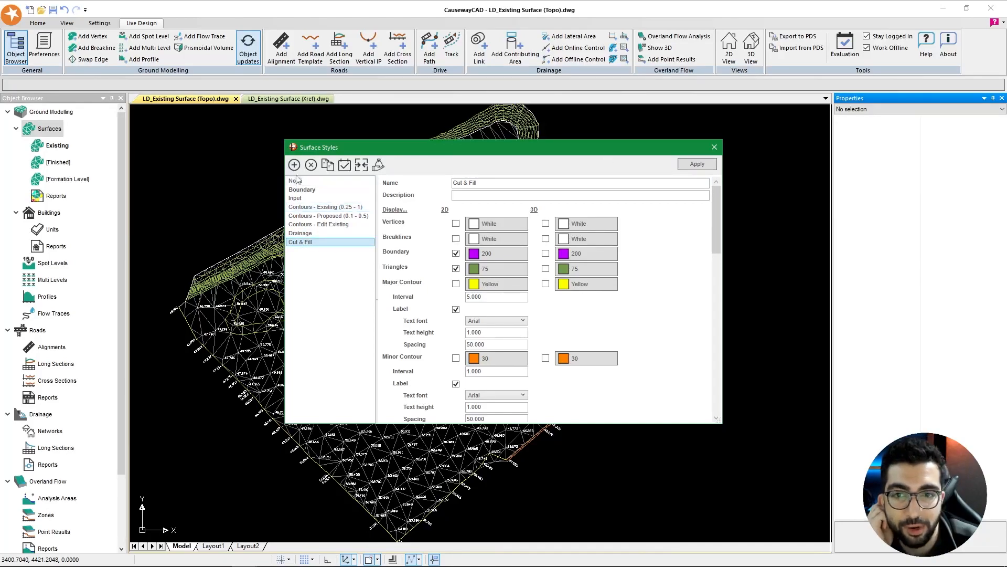
mouse_move(327, 164)
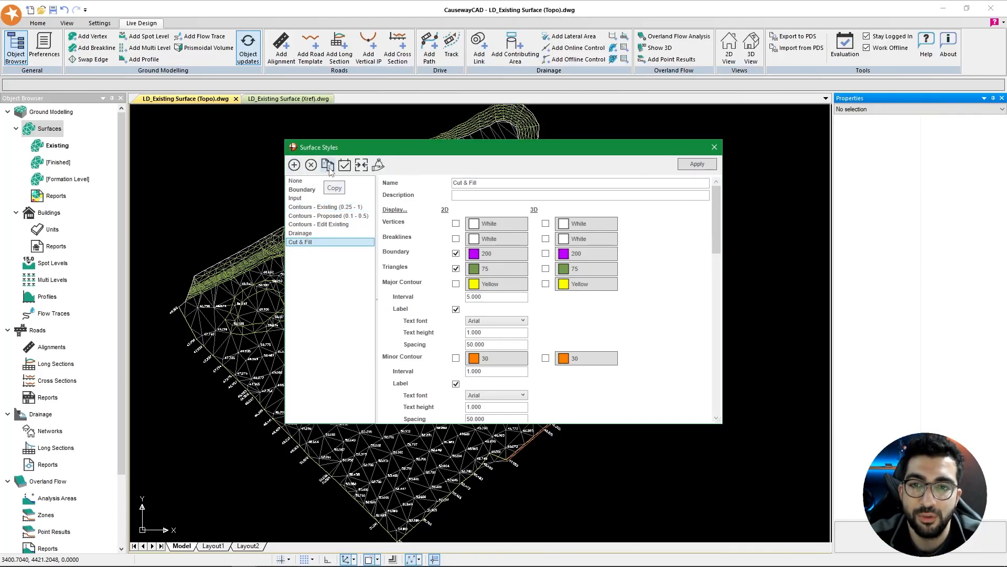
mouse_move(344, 165)
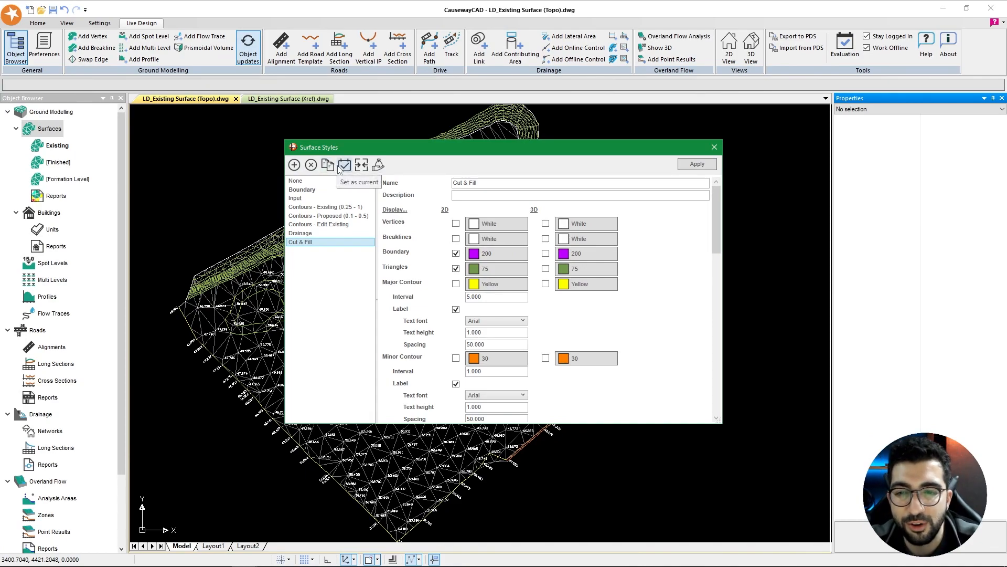
mouse_move(432, 263)
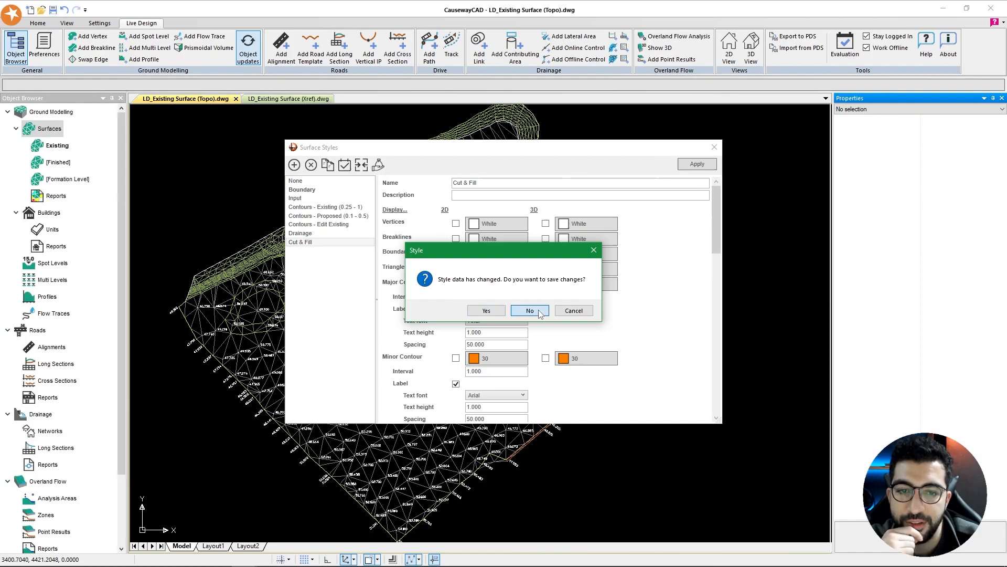
left_click(529, 310)
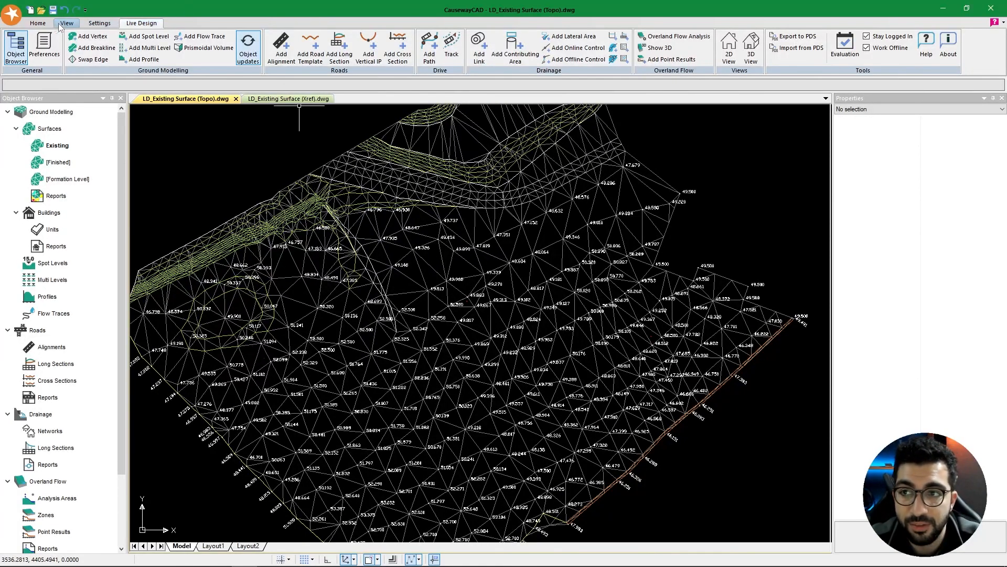
Turn off the other topo layers from the general drafting tools
left_click(37, 23)
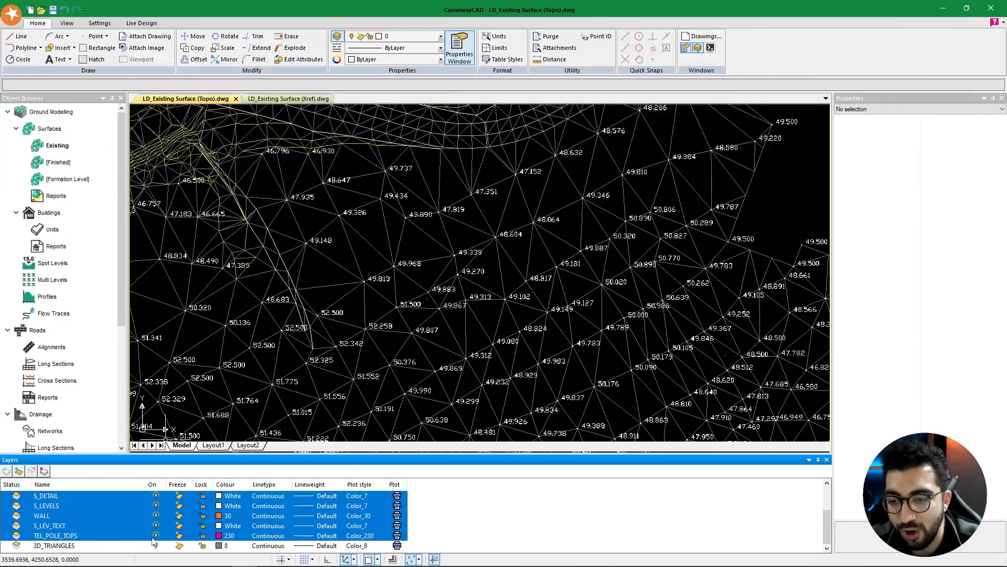
right_click(56, 145)
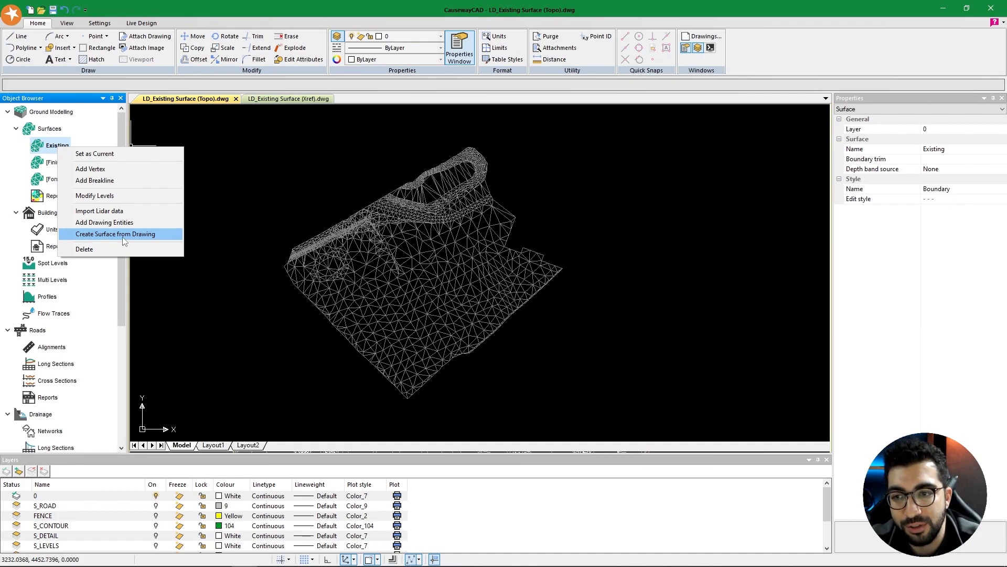
mouse_move(124, 243)
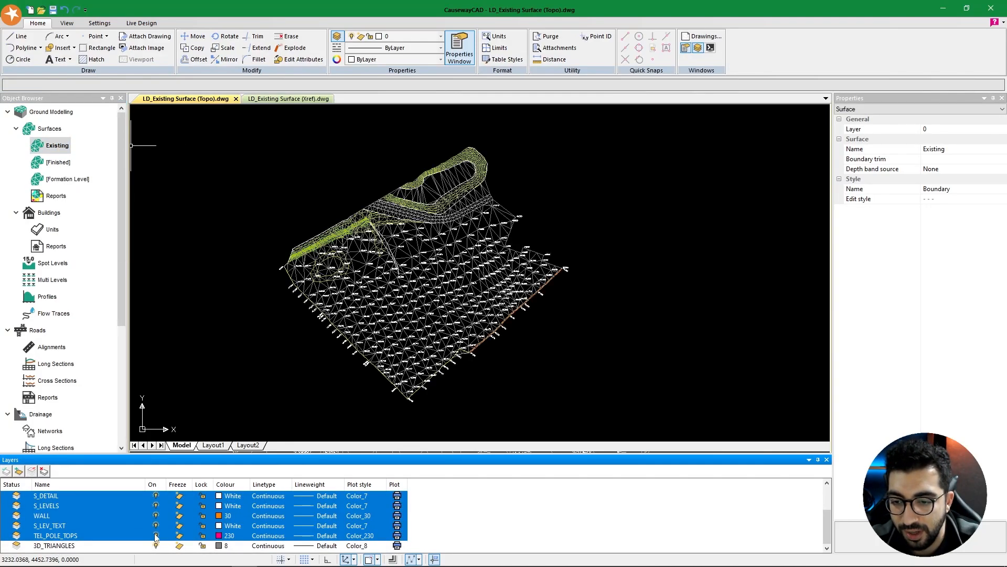
right_click(57, 145)
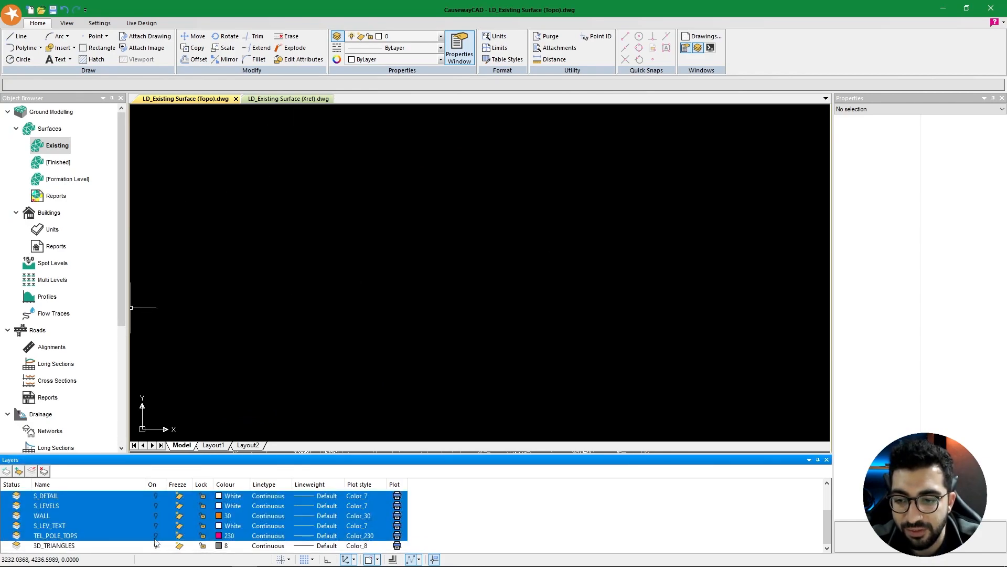
Build the Existing surface from the topo's 3D triangle faces using Create Surface from Drawing
right_click(57, 145)
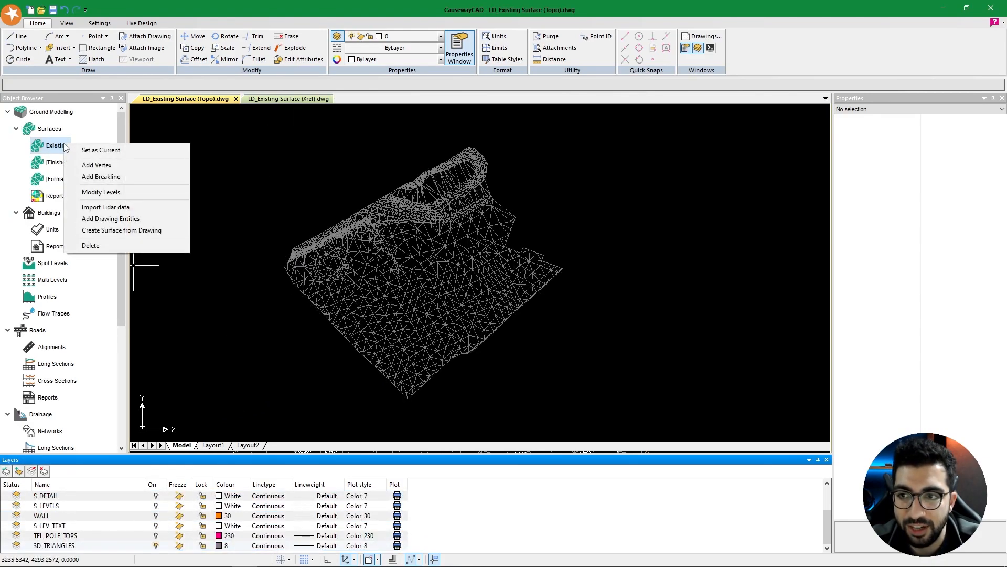
mouse_move(121, 229)
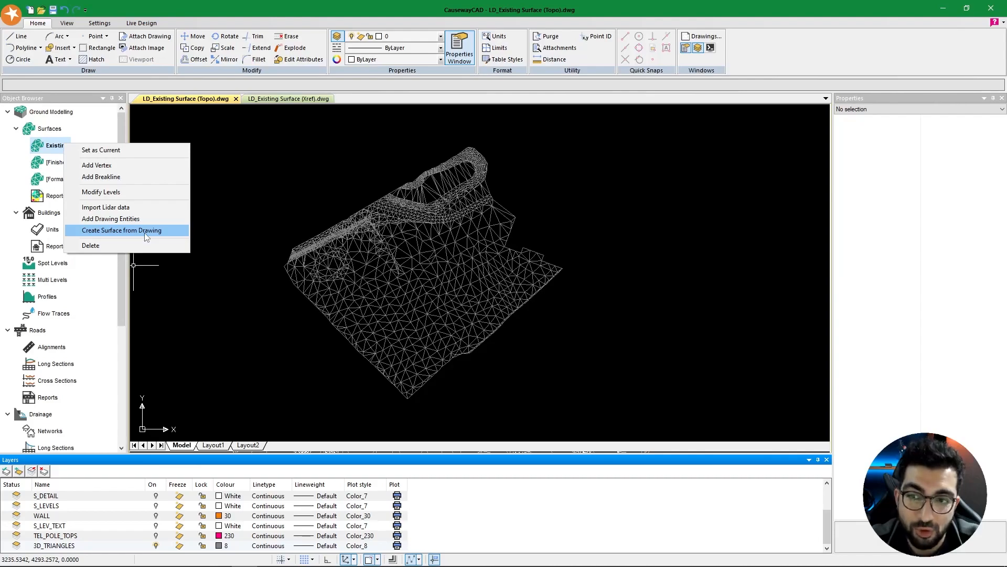
left_click(120, 229)
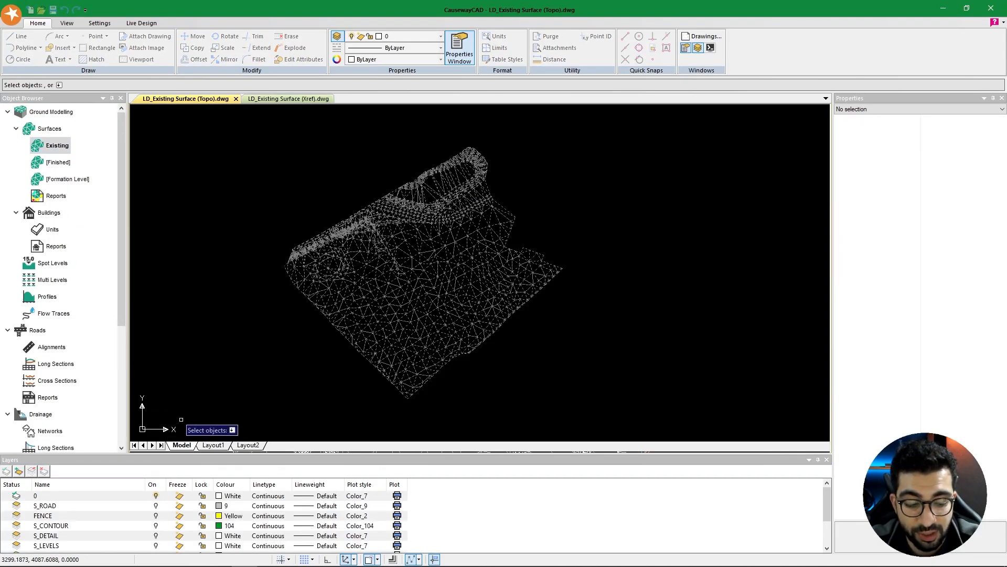
left_click(487, 187)
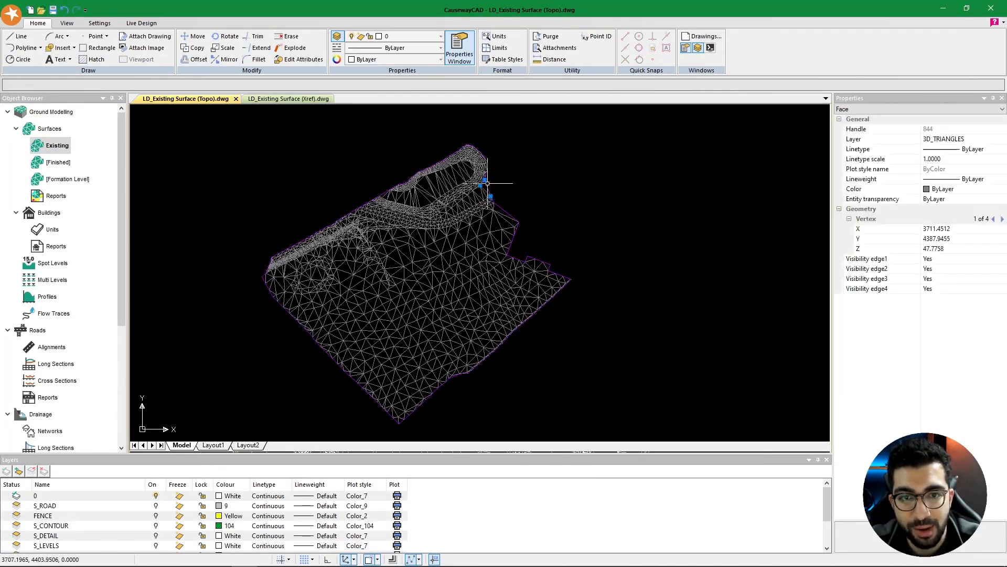
left_click(57, 162)
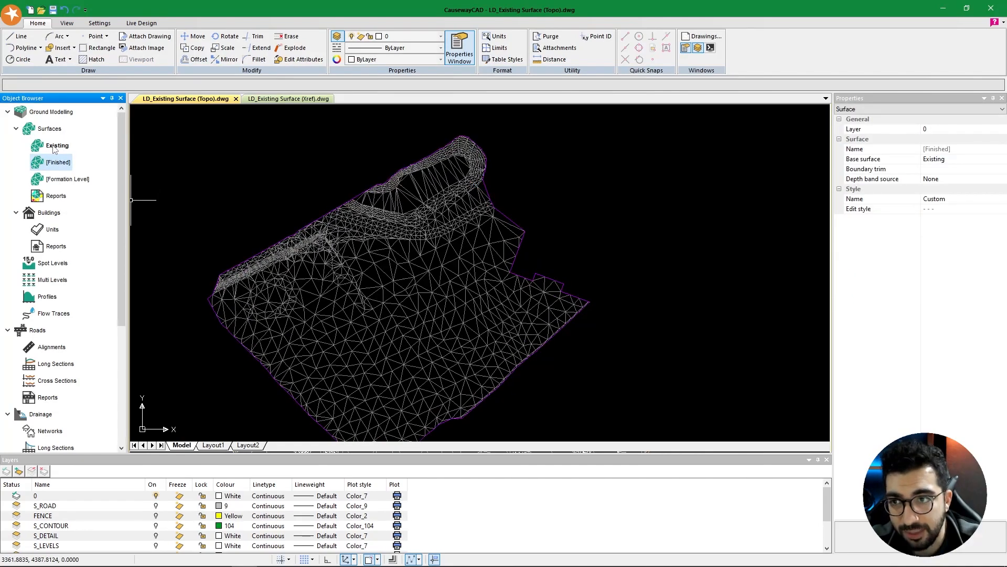
Give Existing the Contours - Existing (0.25 - 1) style and hide the 3D_TRIANGLES layer
left_click(57, 145)
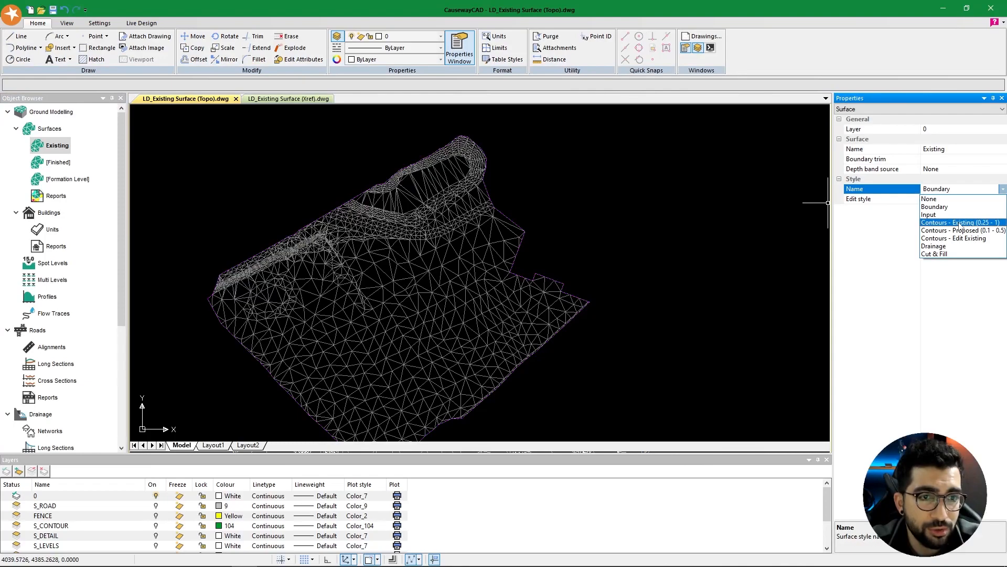
left_click(960, 222)
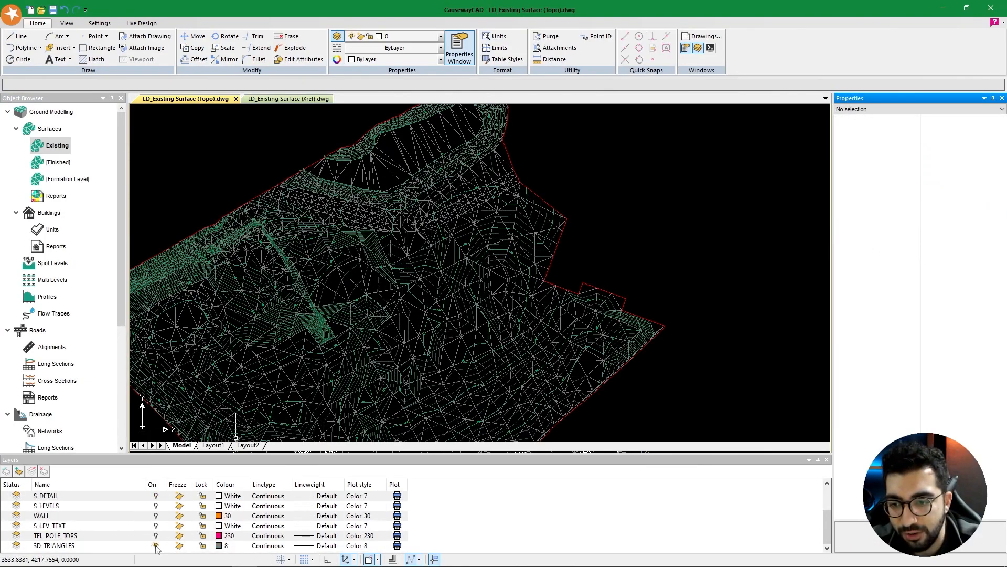
left_click(156, 546)
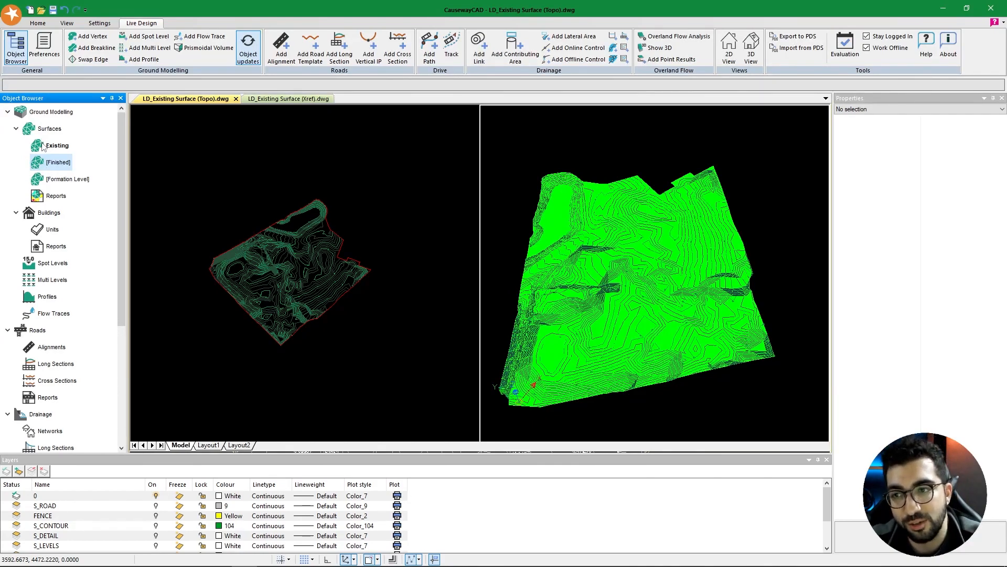
mouse_move(58, 193)
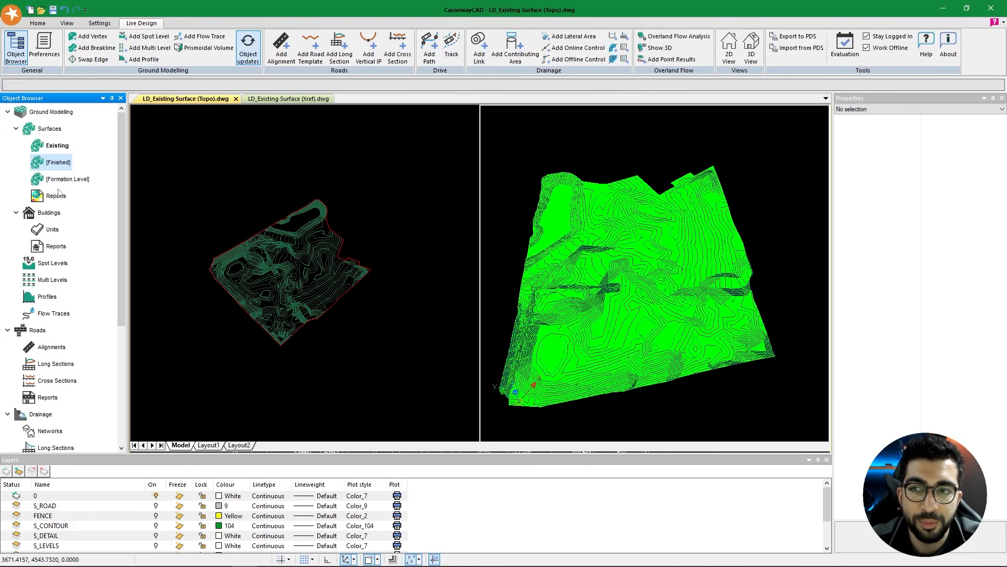
mouse_move(172, 214)
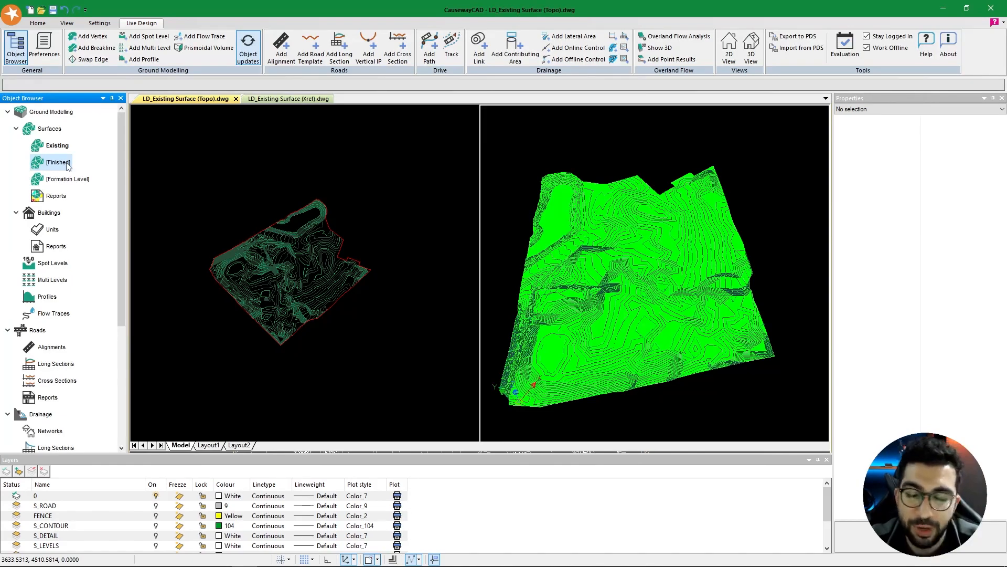
Check the Existing and [Finished] surfaces and review the Contours - Existing (0.25 - 1) style
left_click(57, 145)
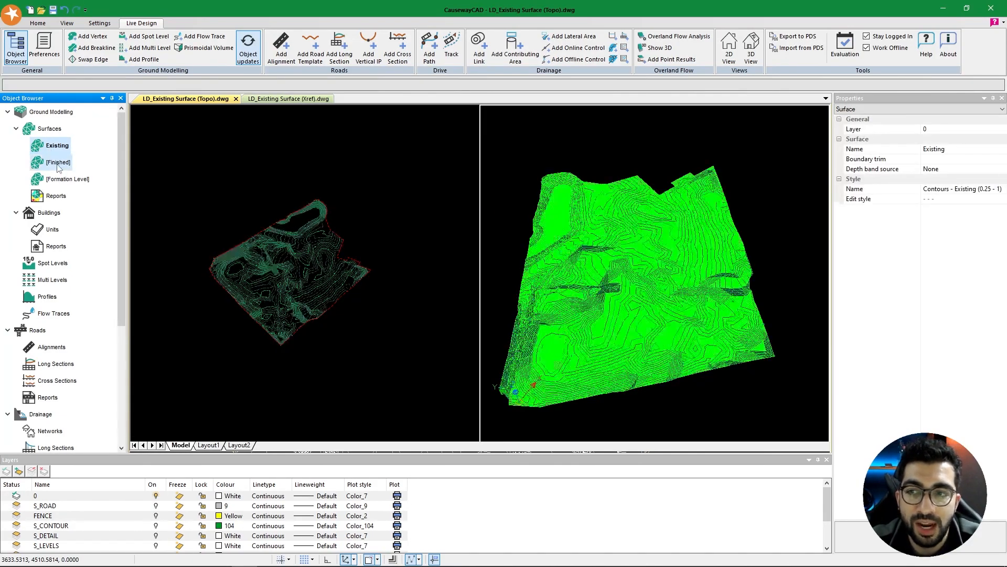
left_click(1001, 198)
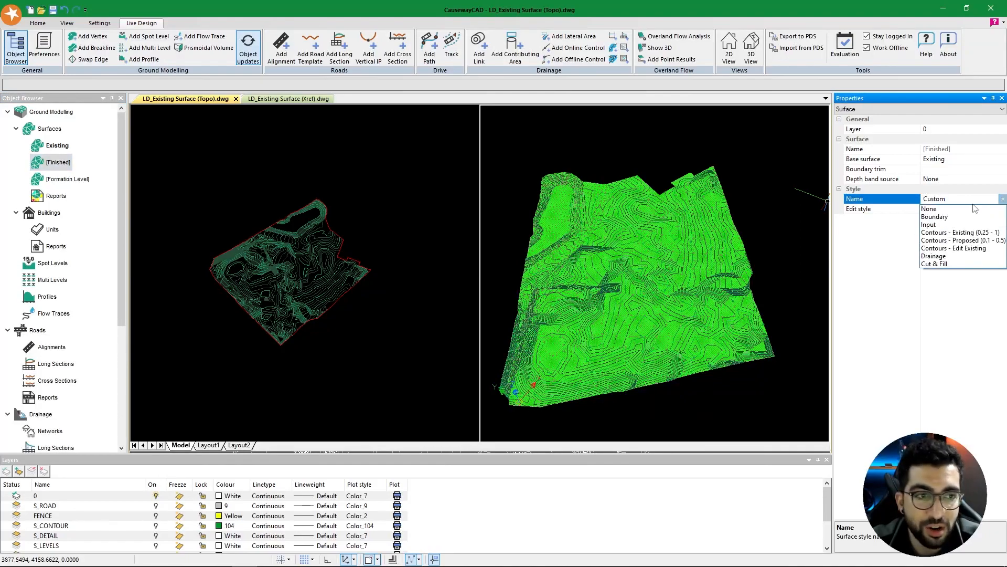
left_click(962, 232)
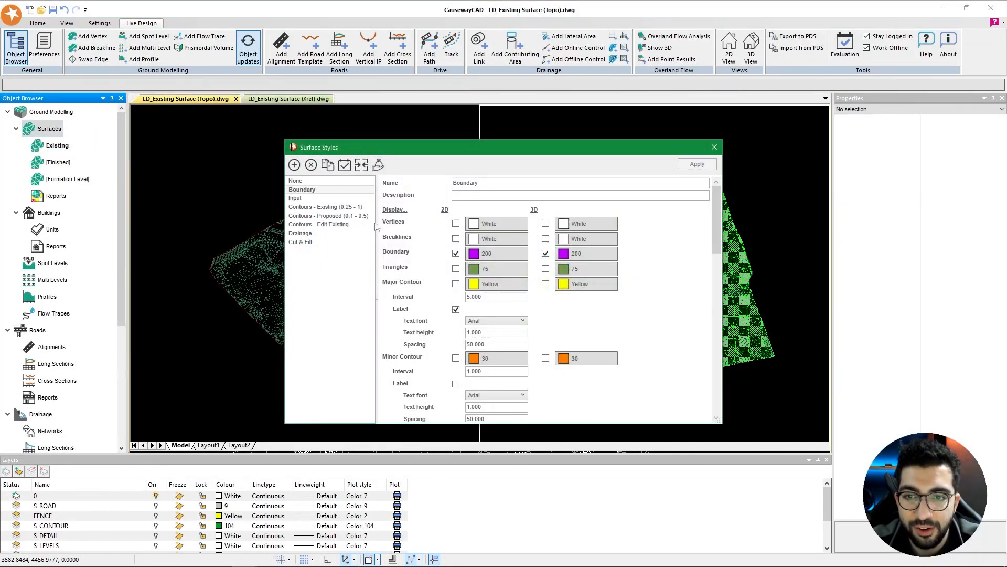
left_click(326, 206)
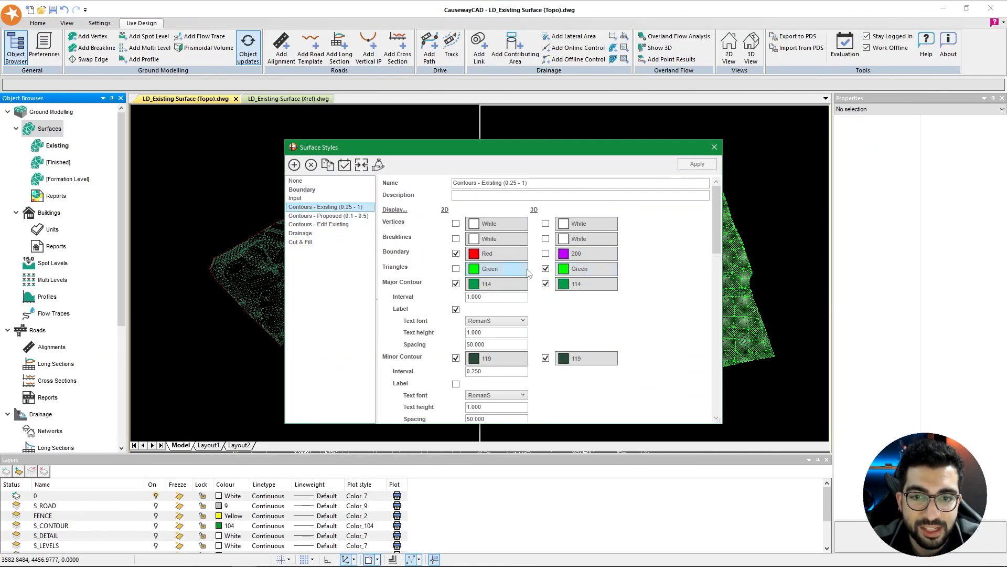
left_click(545, 269)
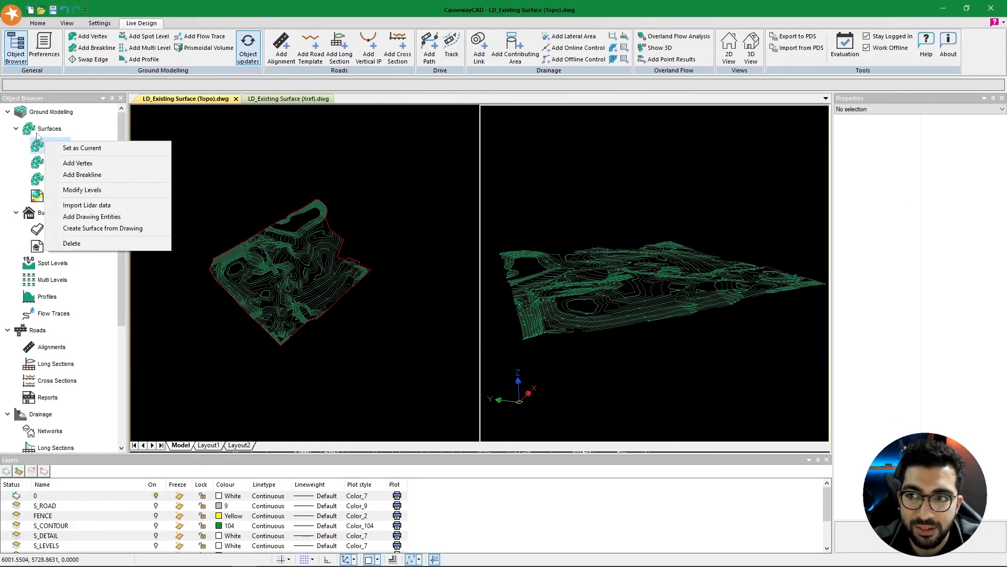
Colour Existing's 3D triangles dark green (index 108), then switch to a single plan view
left_click(57, 145)
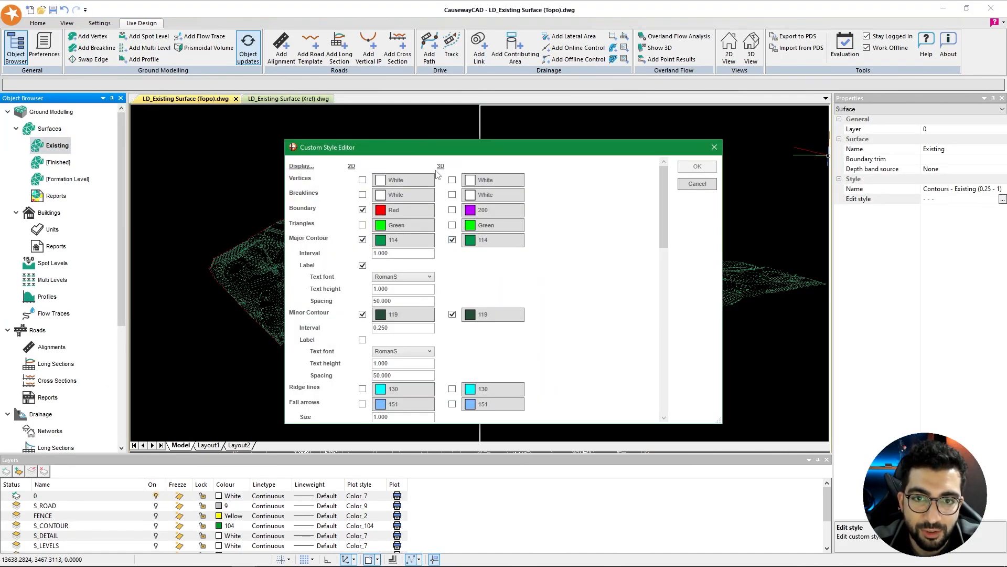
left_click(493, 240)
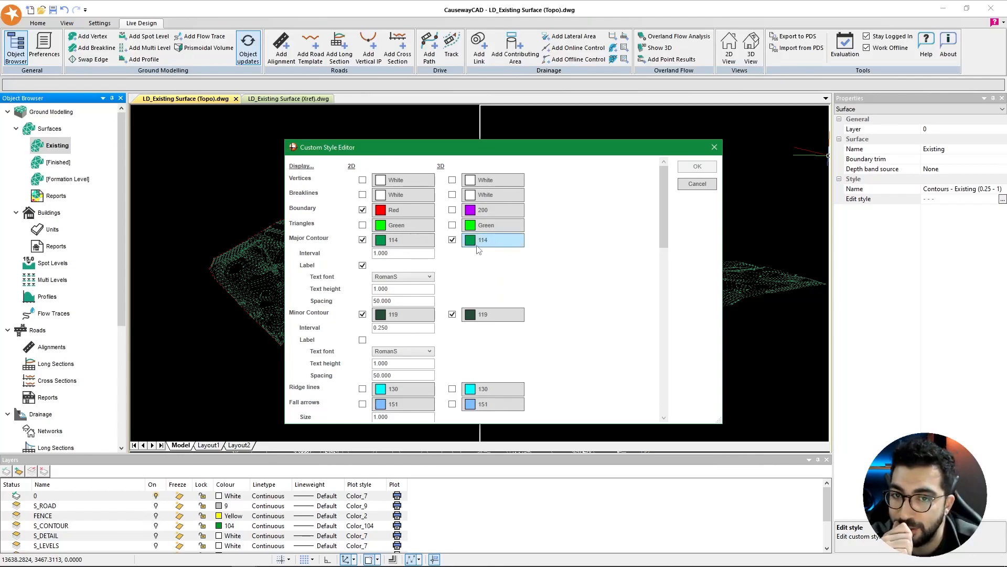
left_click(493, 240)
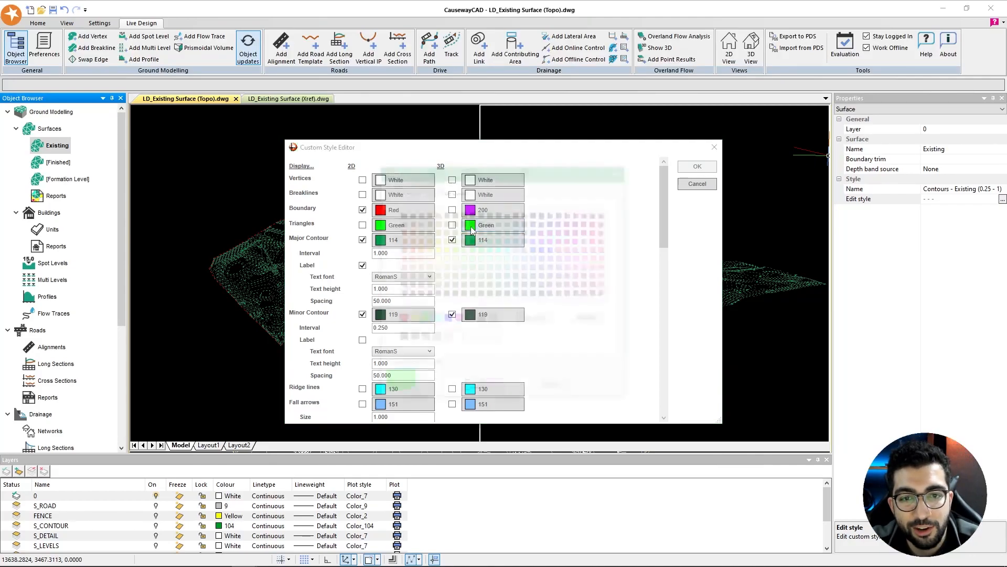
left_click(491, 225)
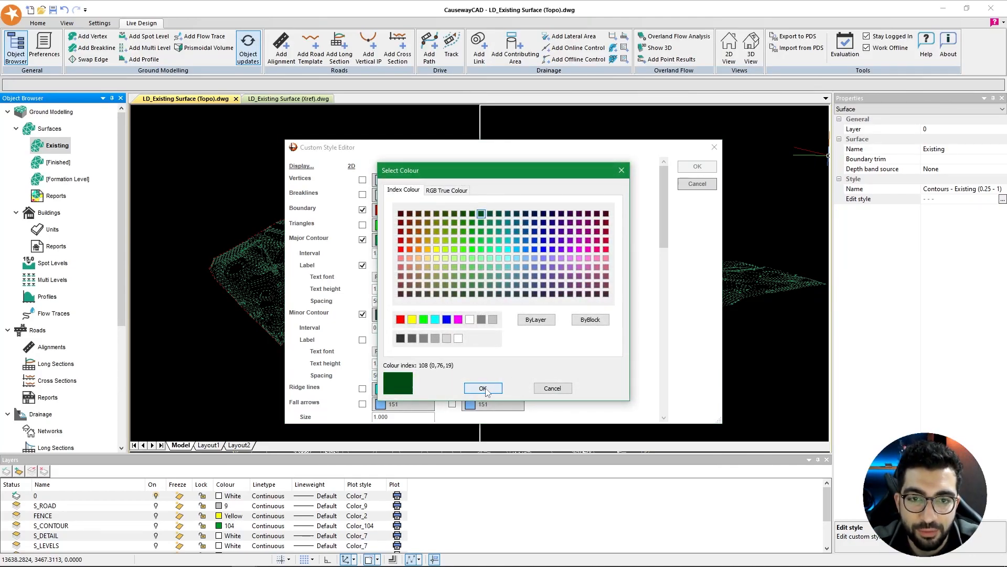
left_click(482, 389)
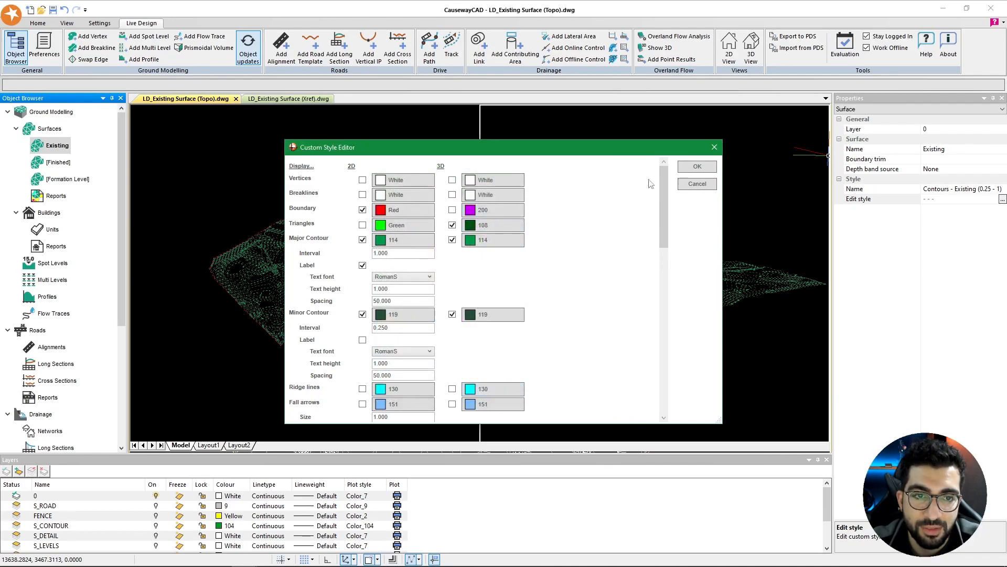
left_click(696, 166)
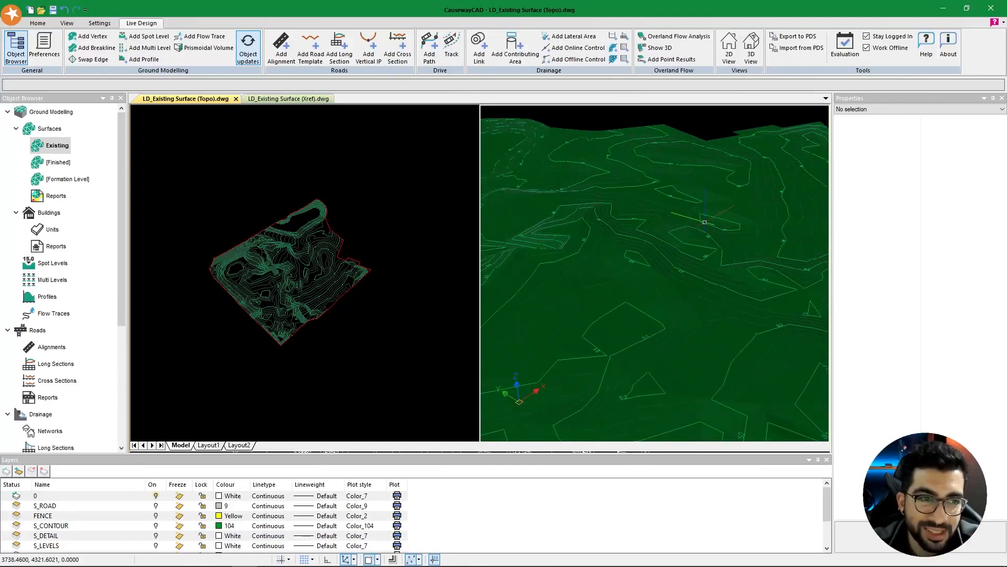
left_click(729, 46)
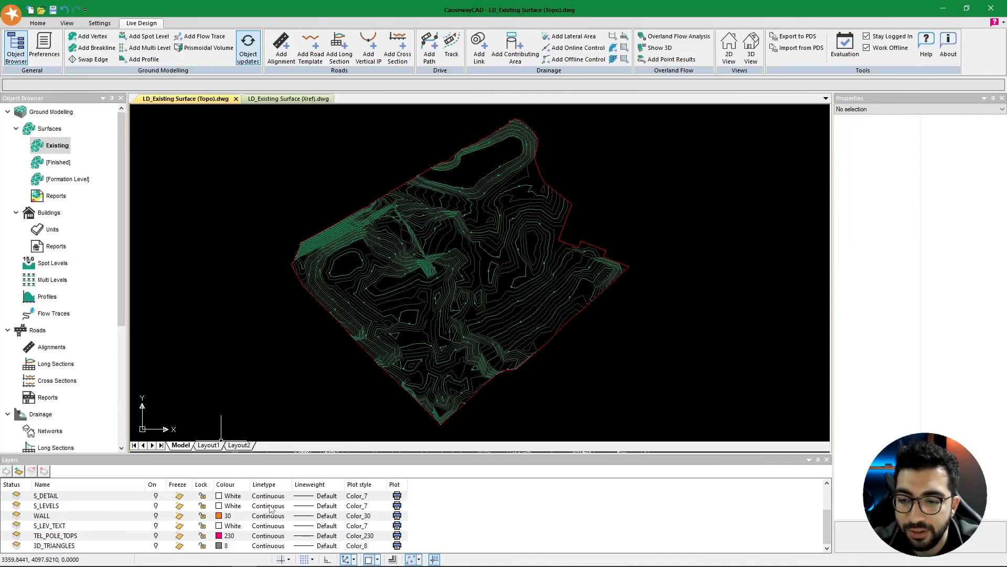
Replace the old surface with a new 'Existing' surface built from drawing entities
scroll("up", 3)
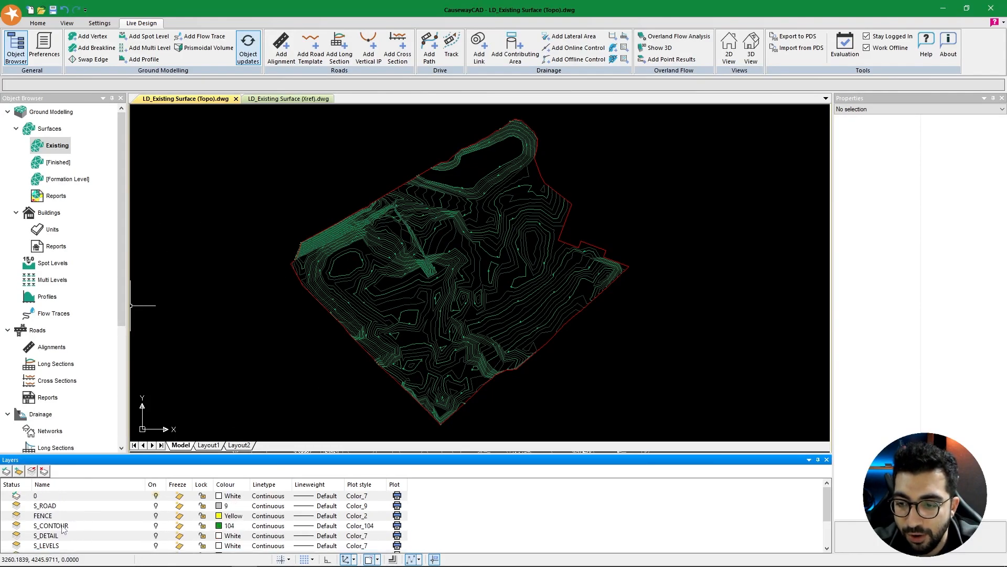
right_click(57, 145)
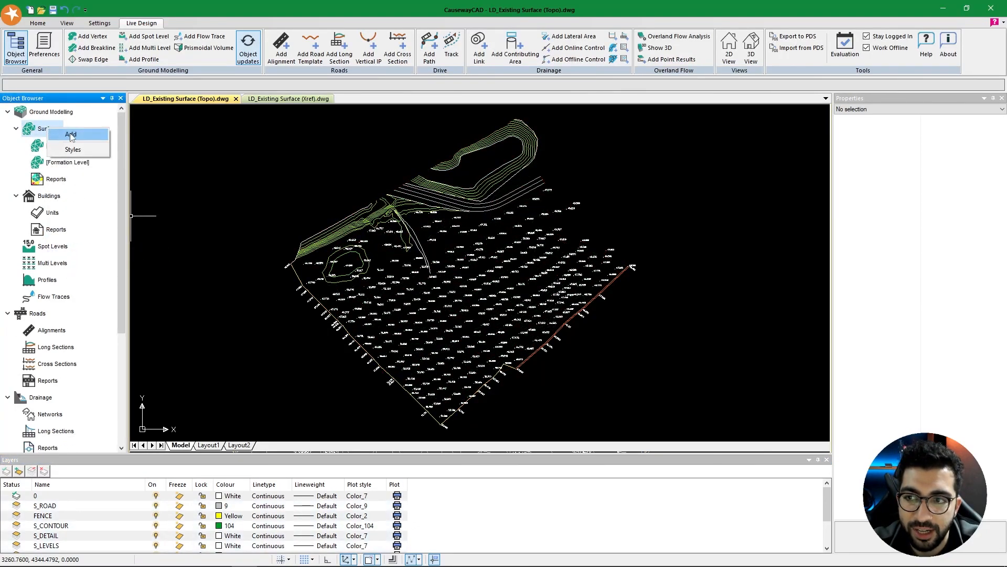
left_click(71, 134)
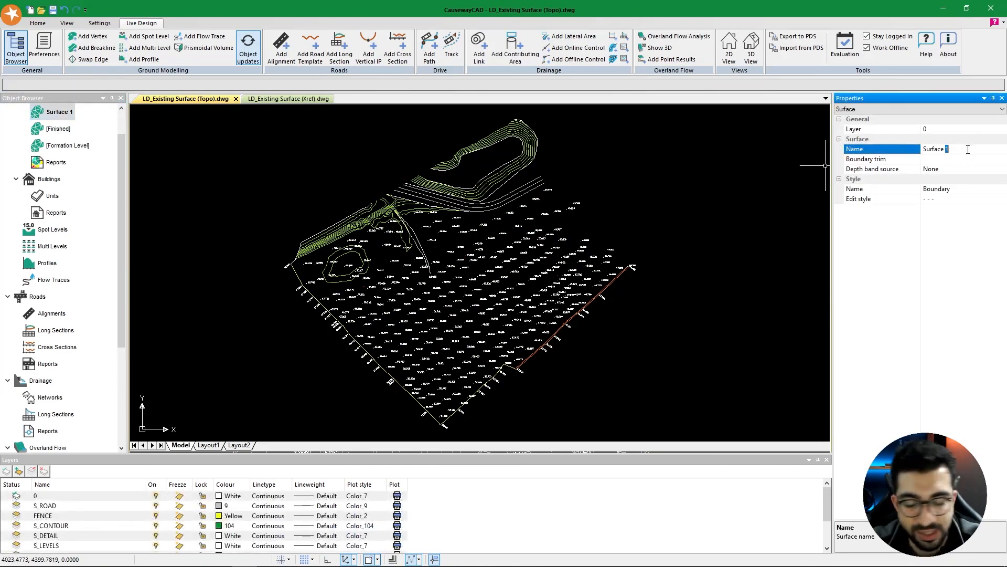
right_click(57, 111)
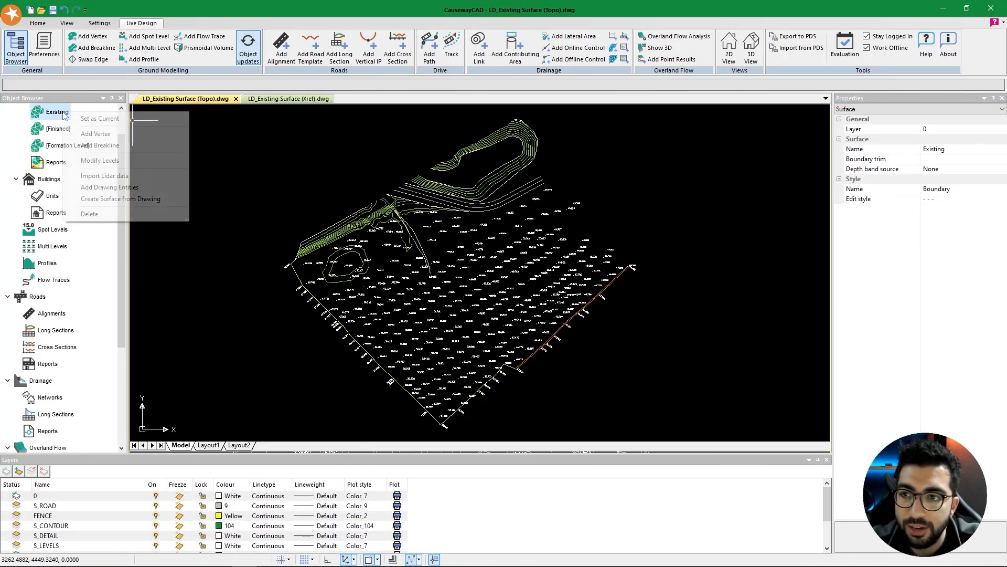
left_click(104, 187)
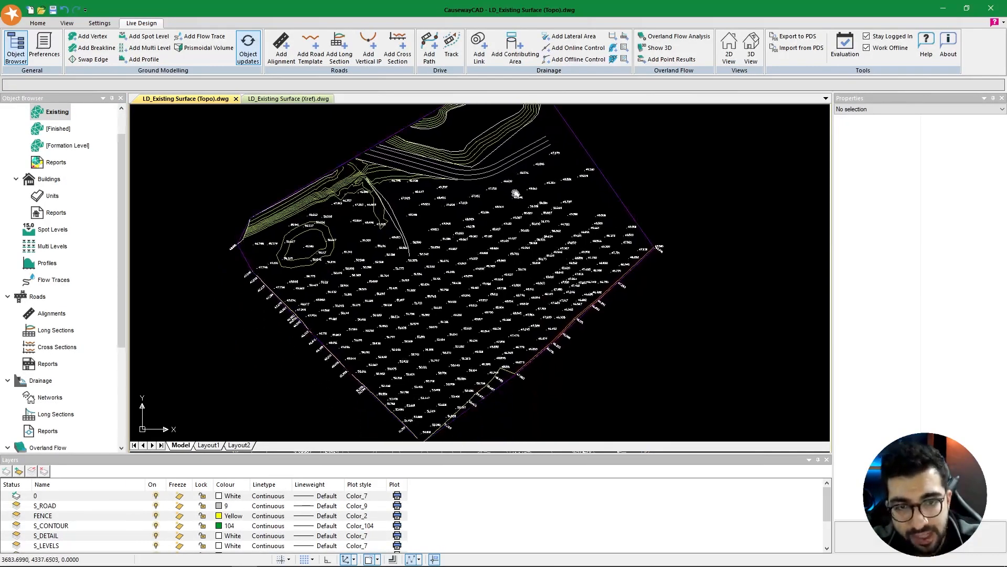
Show plan and 3D views and give Existing the Contours - Existing (0.25 - 1) style
left_click(728, 46)
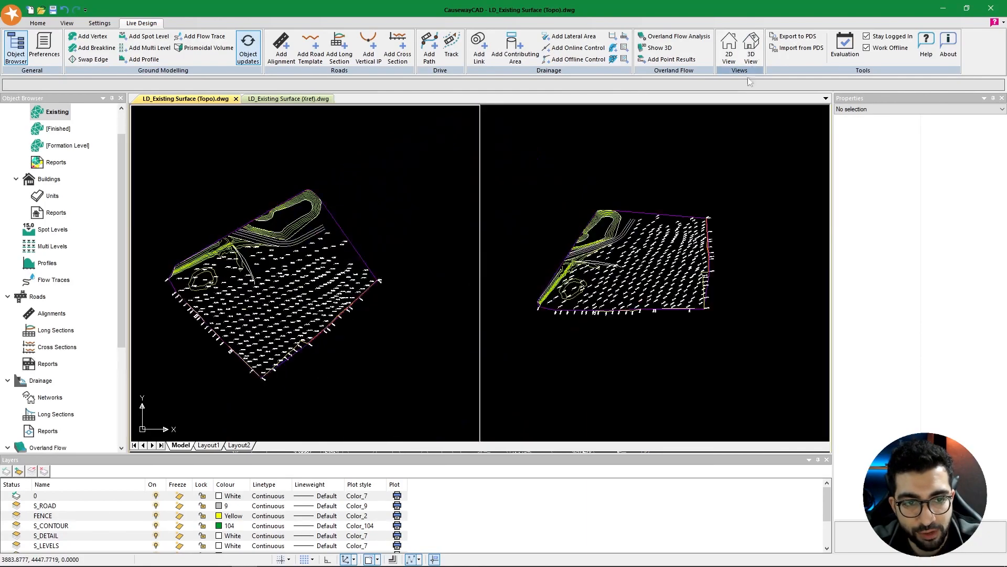
left_click(58, 129)
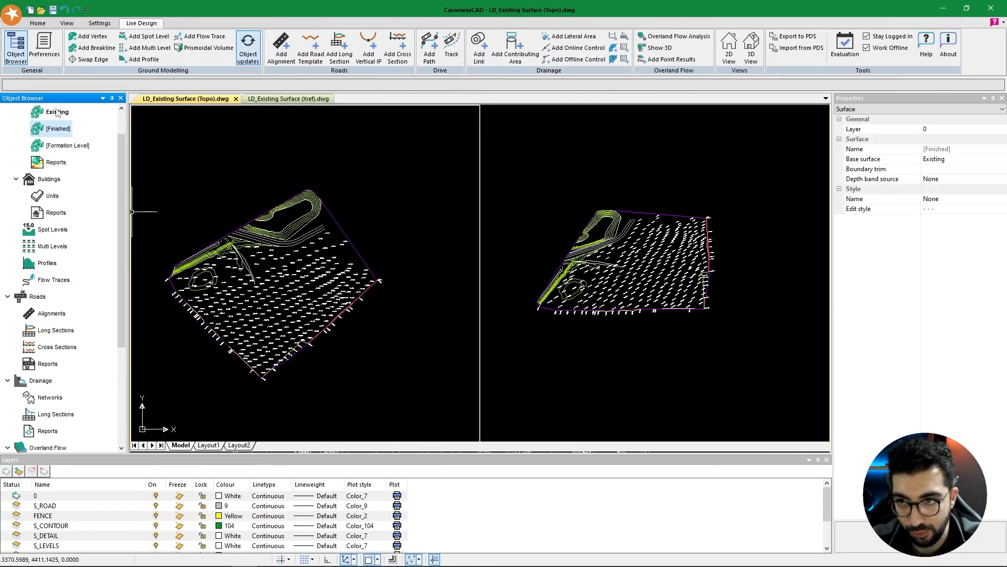
left_click(57, 111)
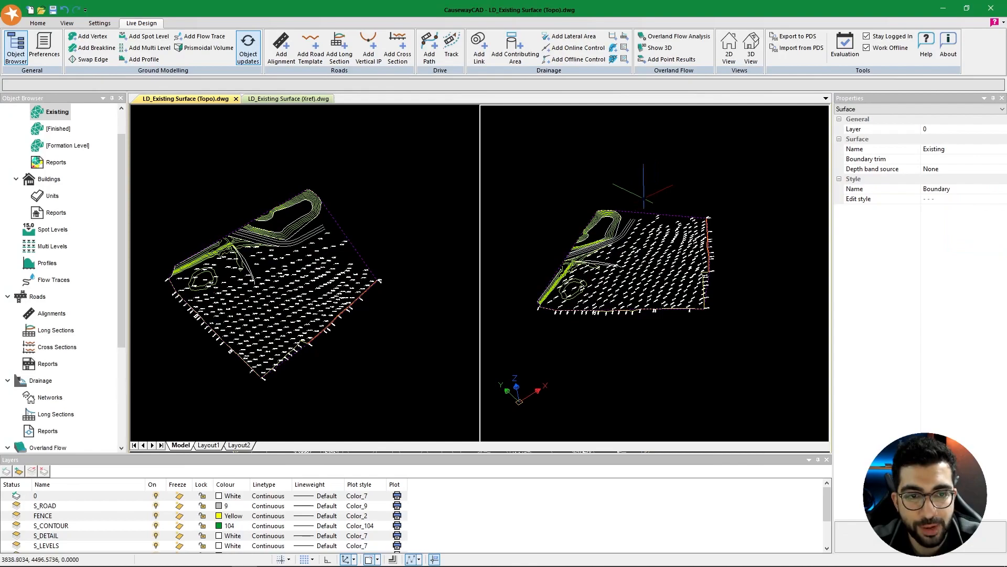
left_click(998, 189)
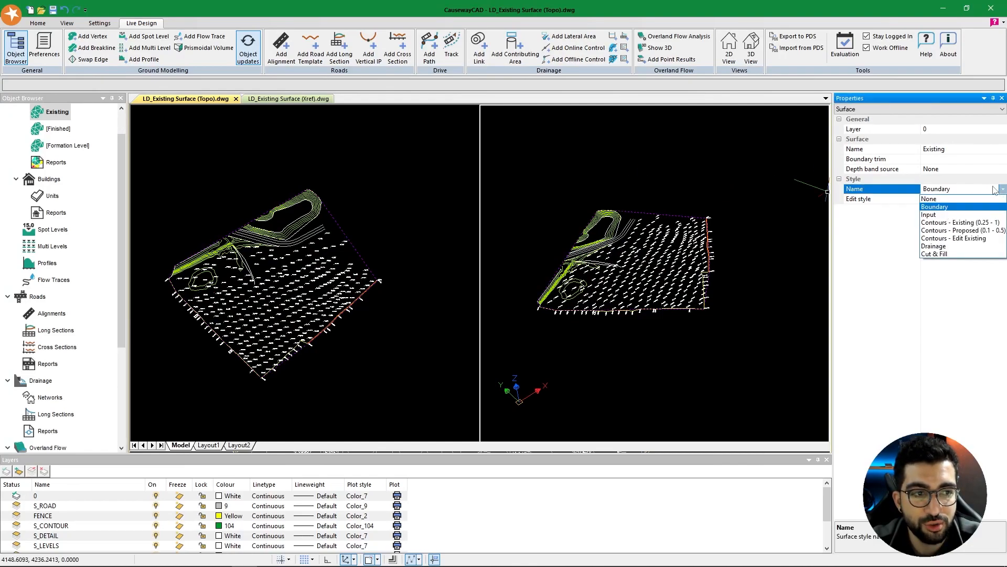
left_click(961, 222)
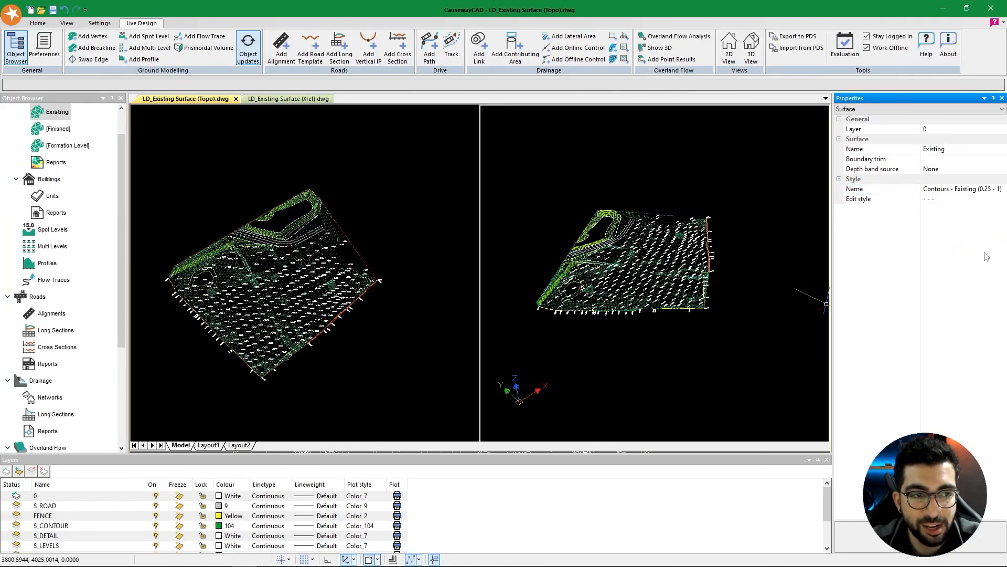
left_click(1002, 199)
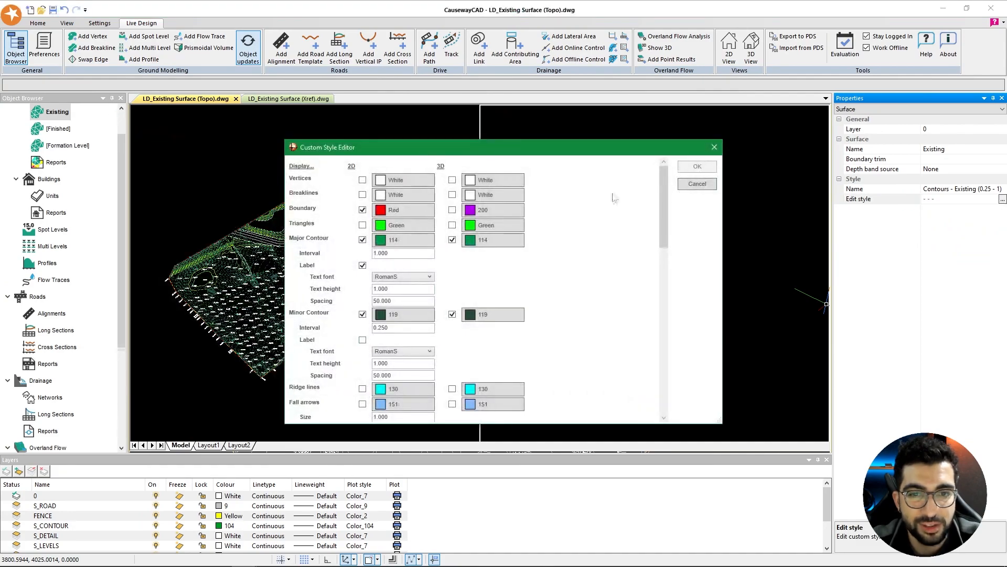
left_click(696, 166)
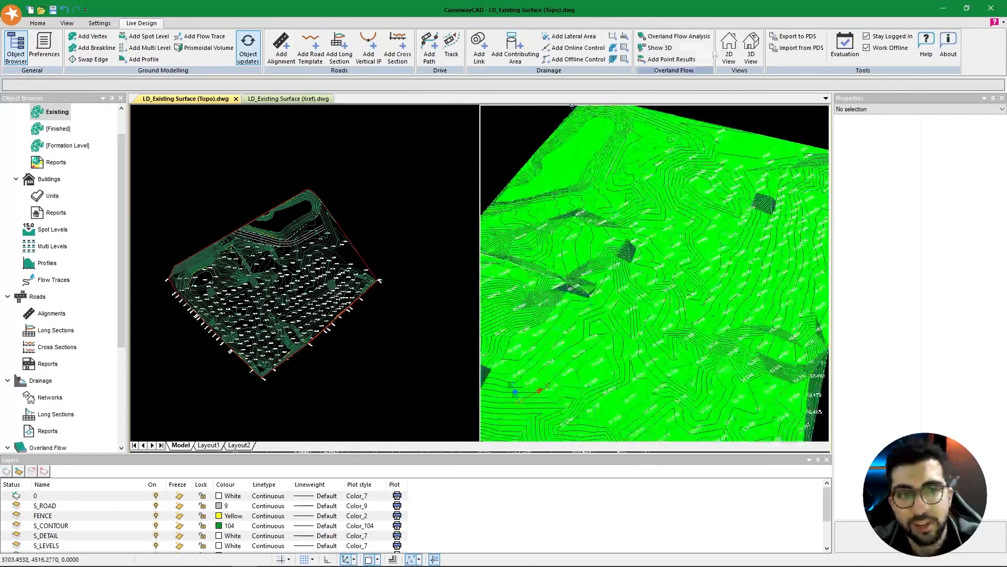
In a single zoomed plan view, enable 2D Vertices in Existing's custom style
left_click(729, 47)
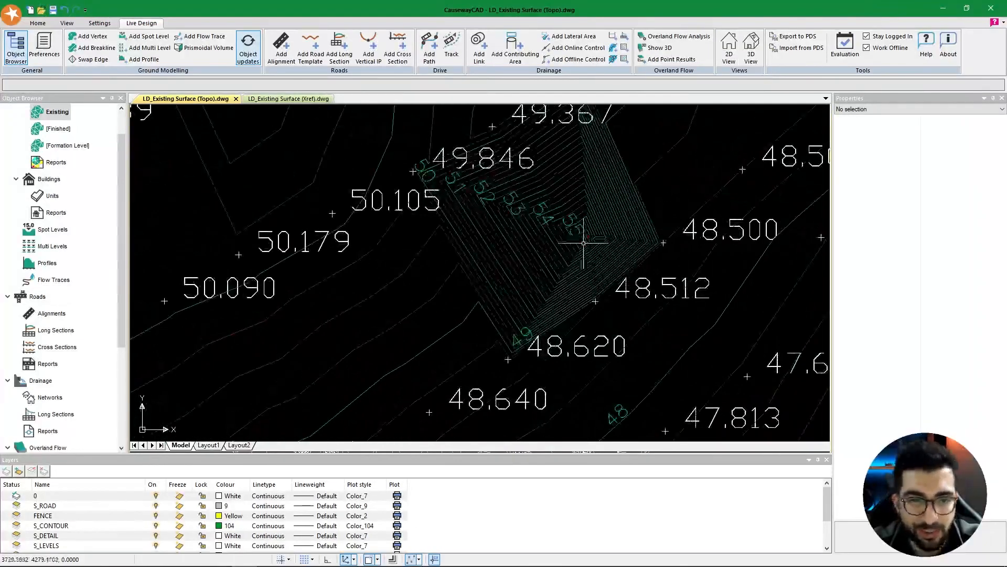
scroll("down", 3)
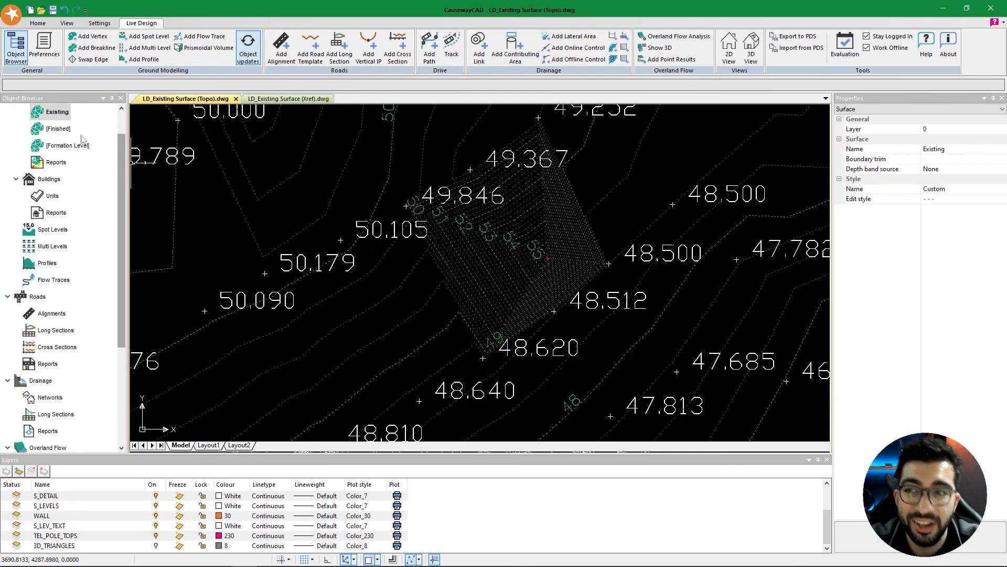
mouse_move(320, 214)
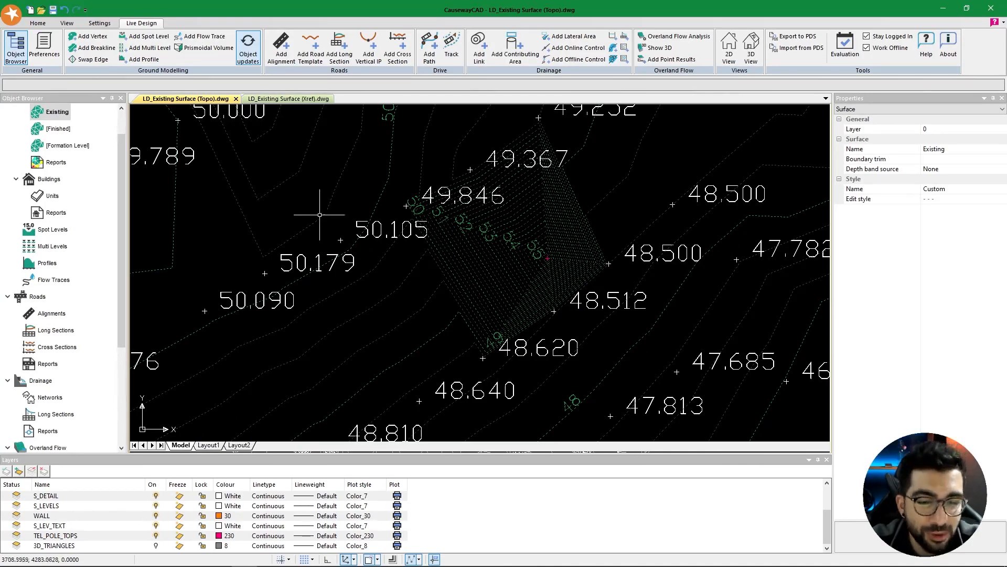
mouse_move(524, 300)
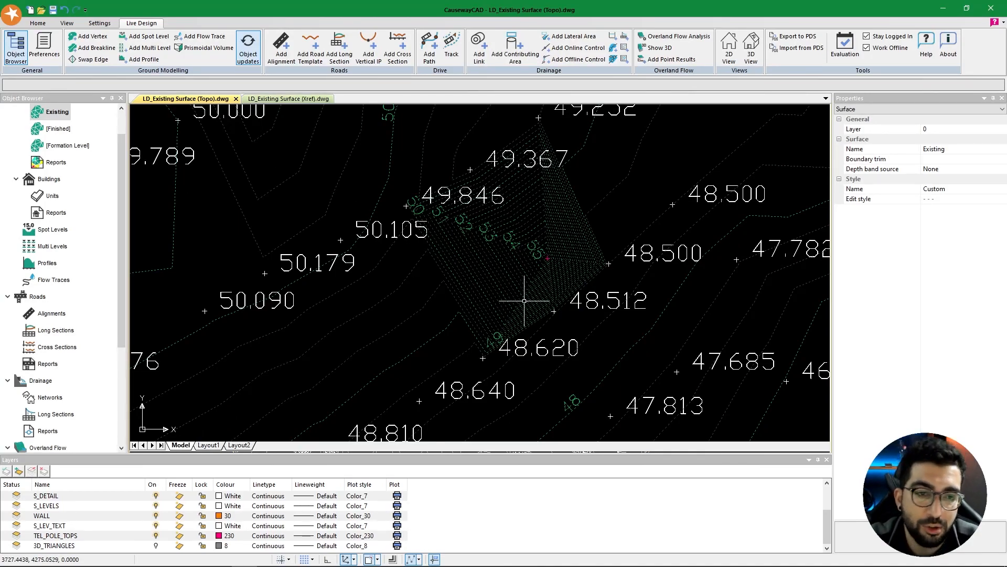
mouse_move(754, 289)
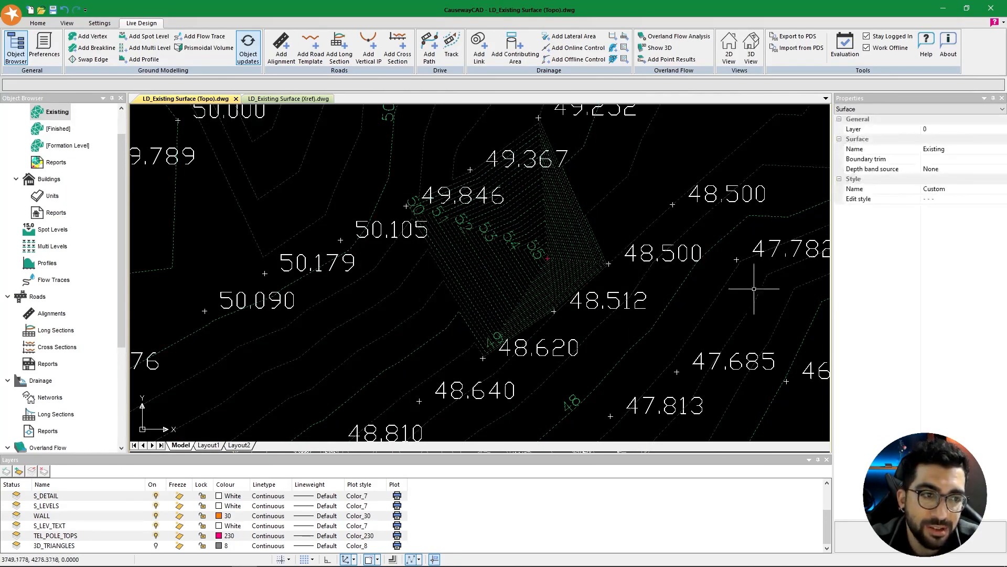
left_click(861, 199)
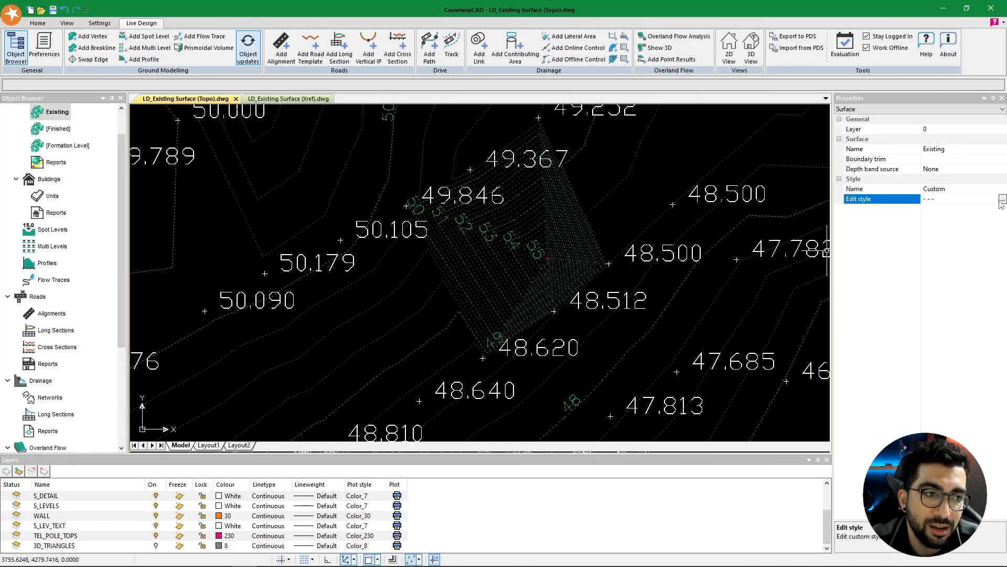
left_click(1001, 198)
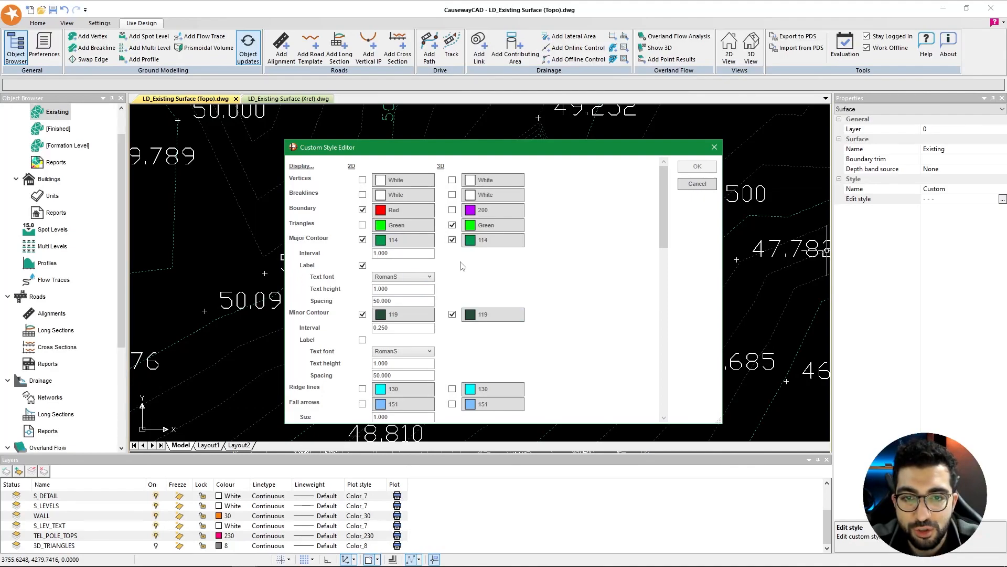
left_click(363, 180)
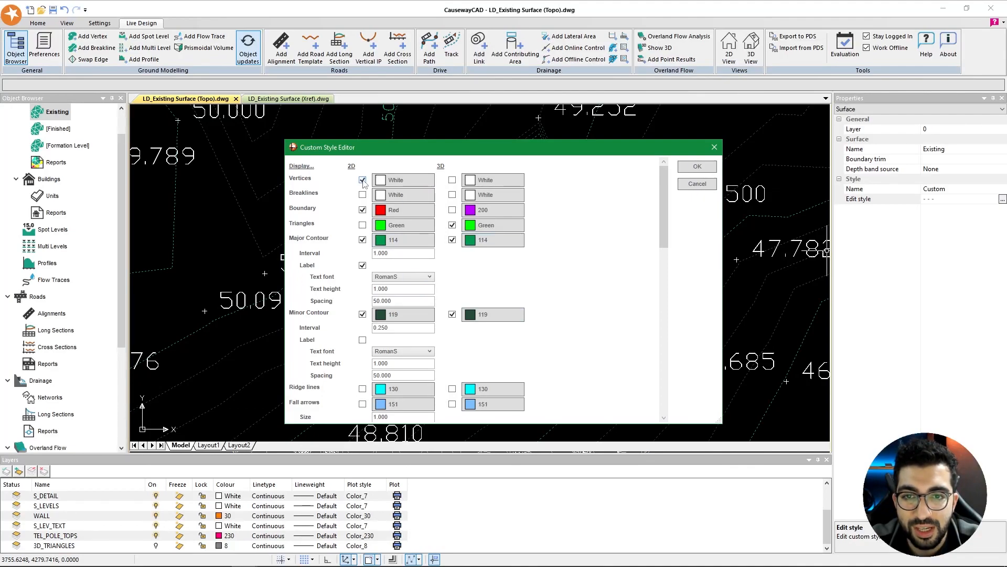
left_click(696, 165)
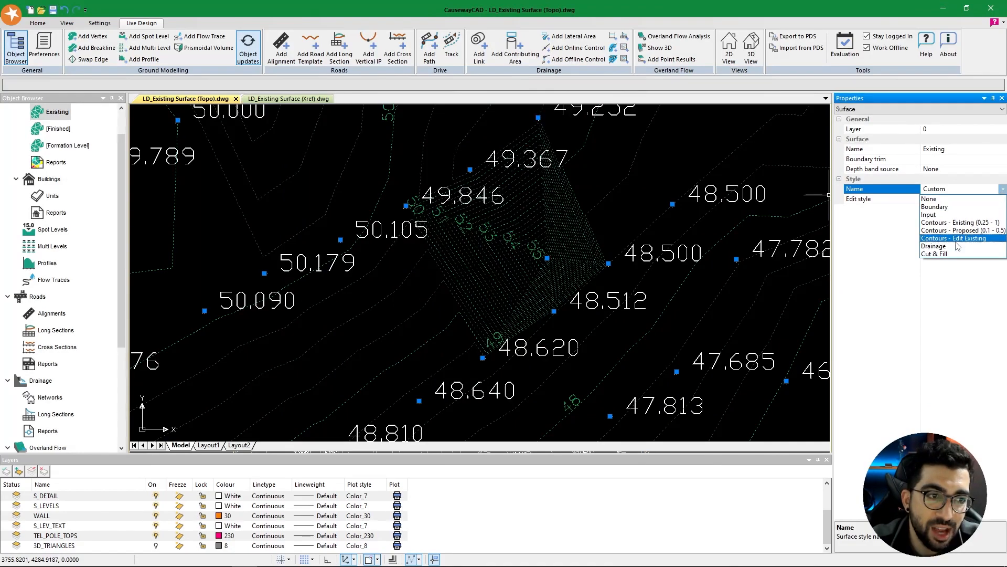
left_click(956, 237)
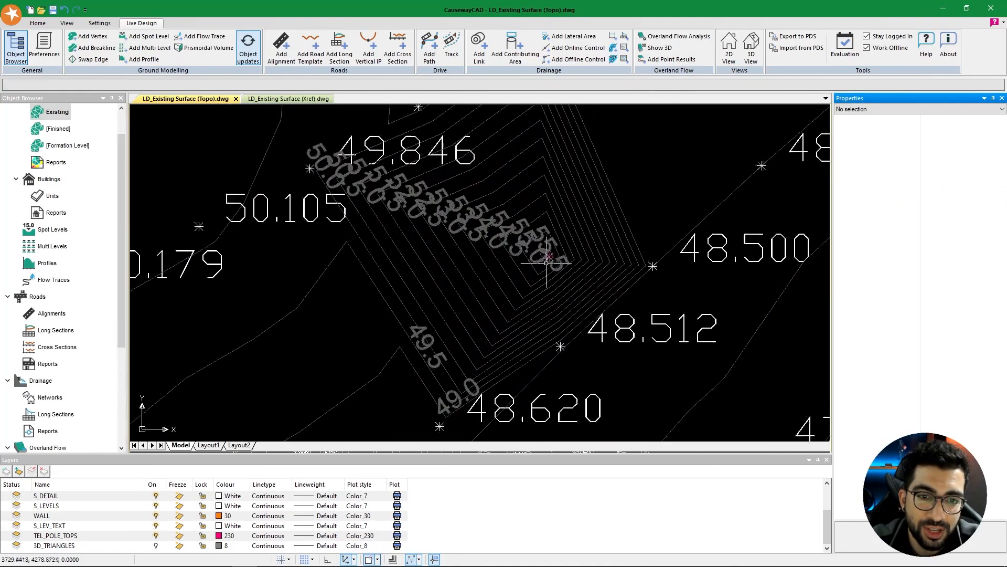
left_click(546, 257)
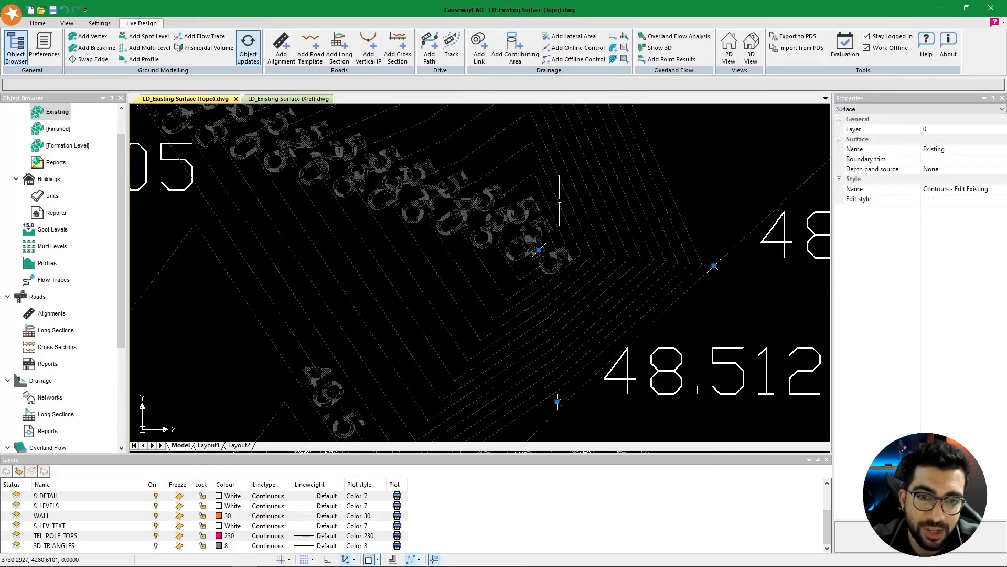
mouse_move(714, 265)
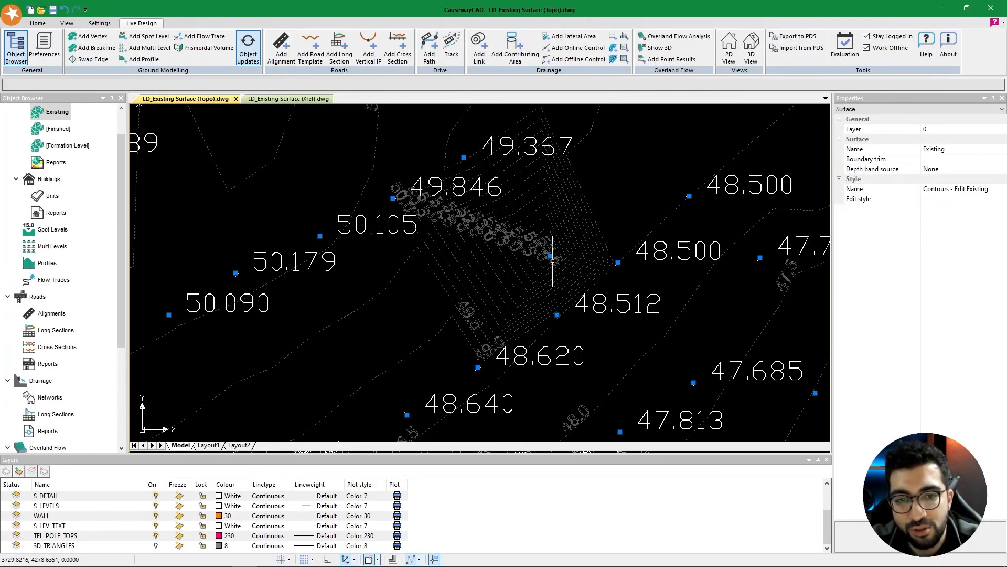
right_click(550, 257)
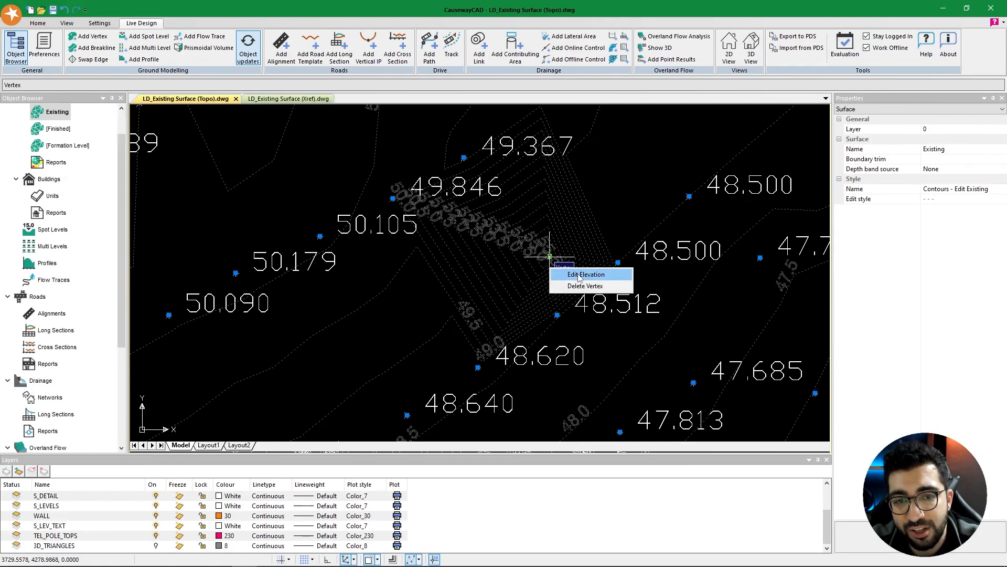
mouse_move(585, 285)
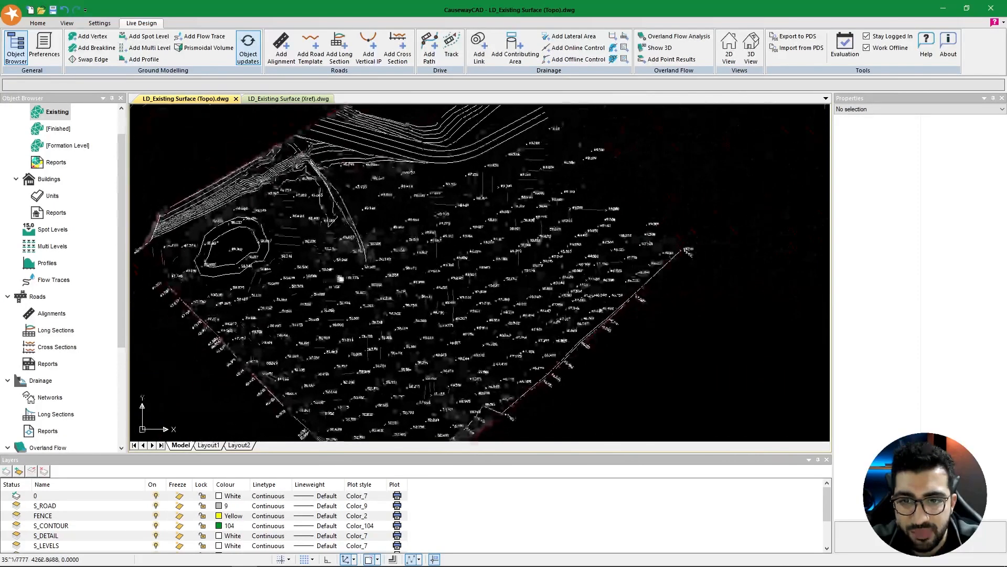
Give the Existing surface a custom style with 3D triangles on and set its 3D colour
left_click(750, 47)
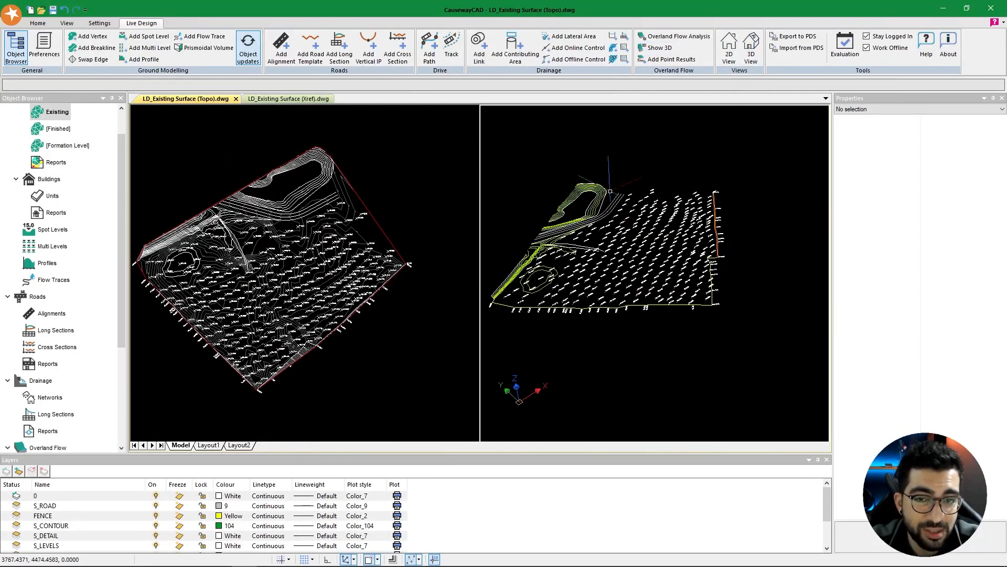
left_click(269, 258)
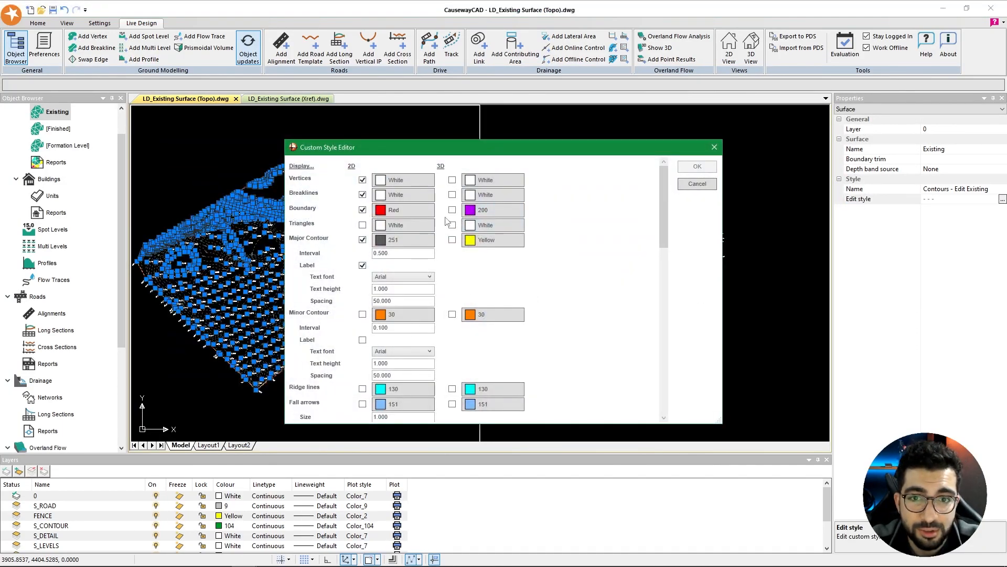
left_click(452, 225)
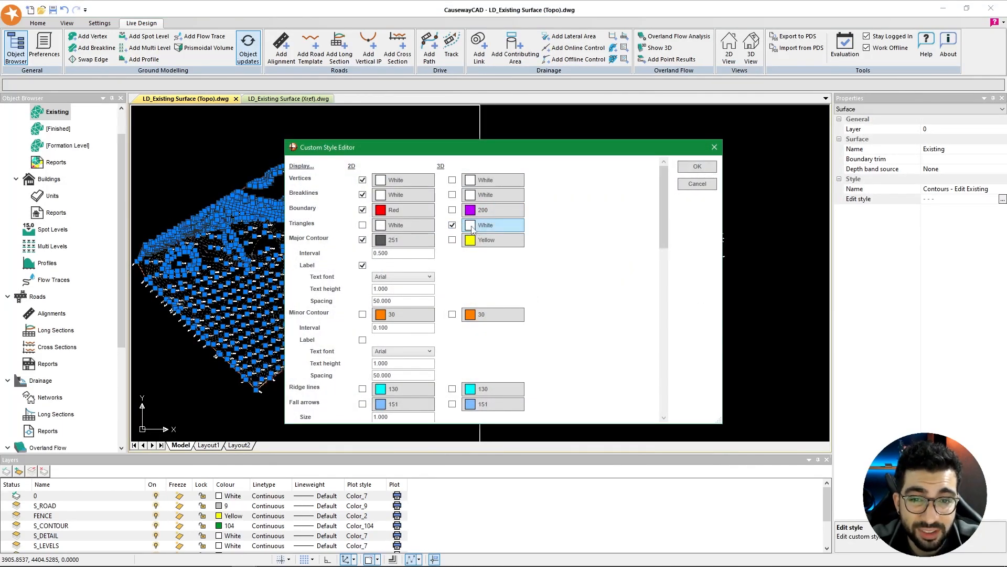
left_click(696, 166)
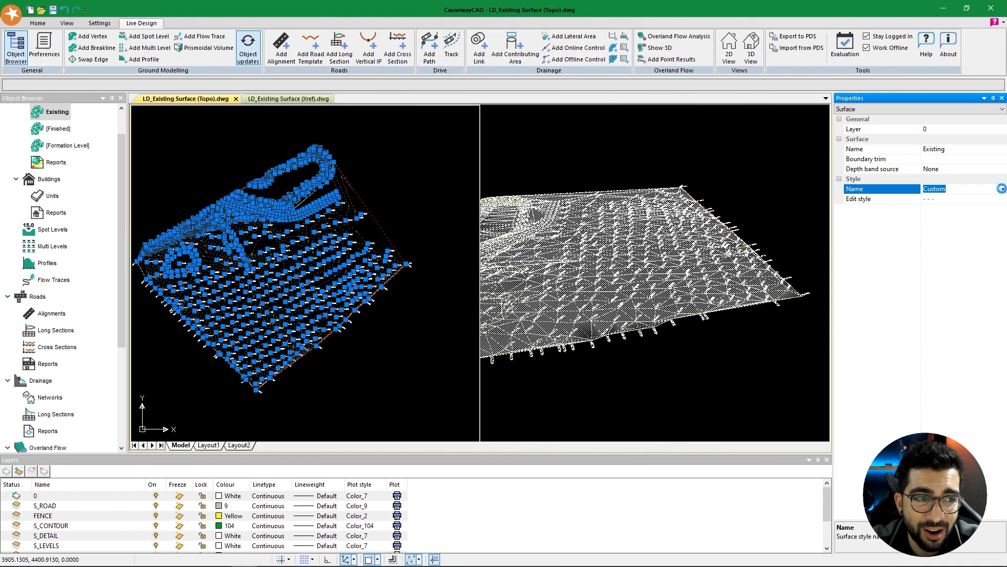
left_click(1001, 198)
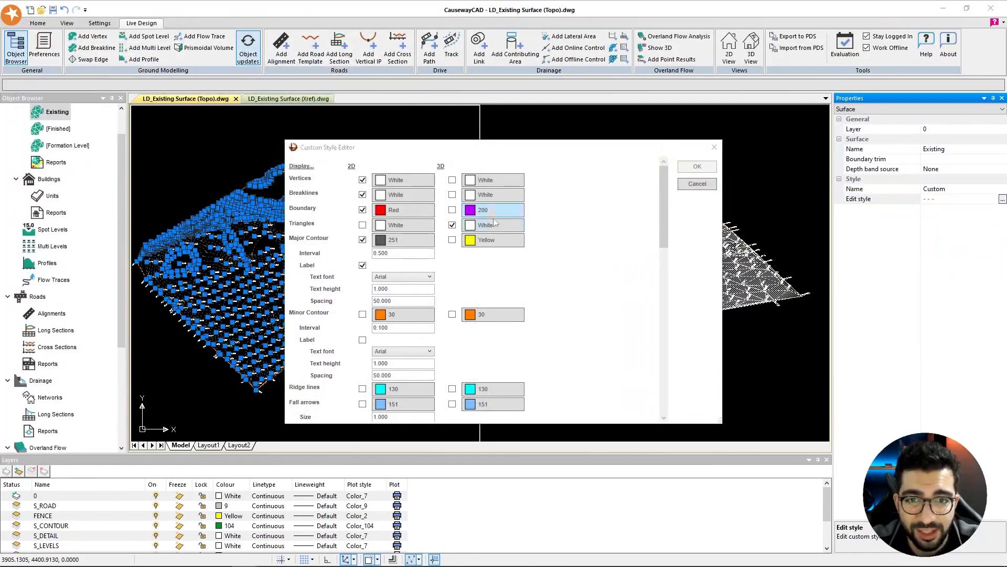
left_click(696, 166)
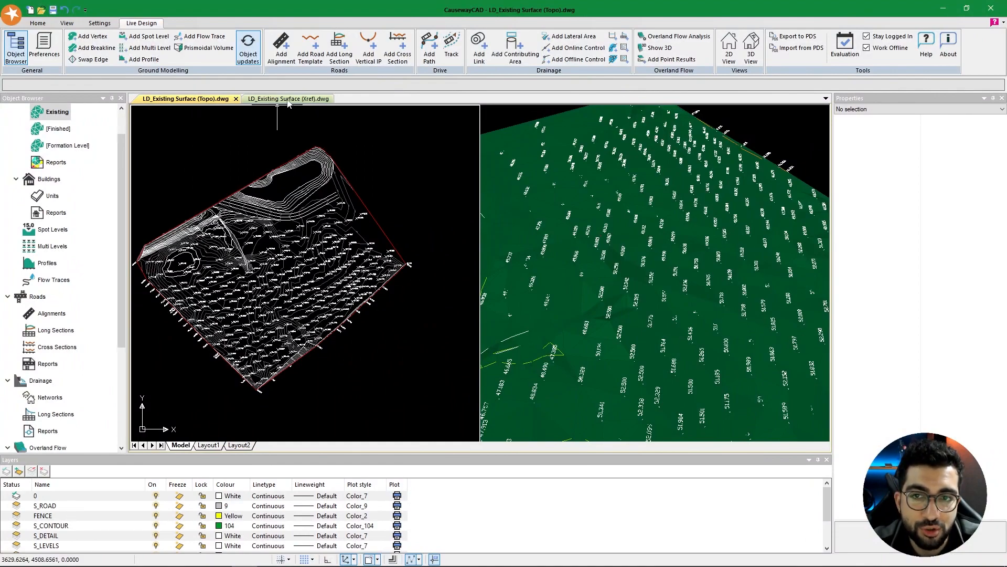
Switch to the Existing Surface Xref drawing and scroll the Layers panel to the survey layers
left_click(288, 98)
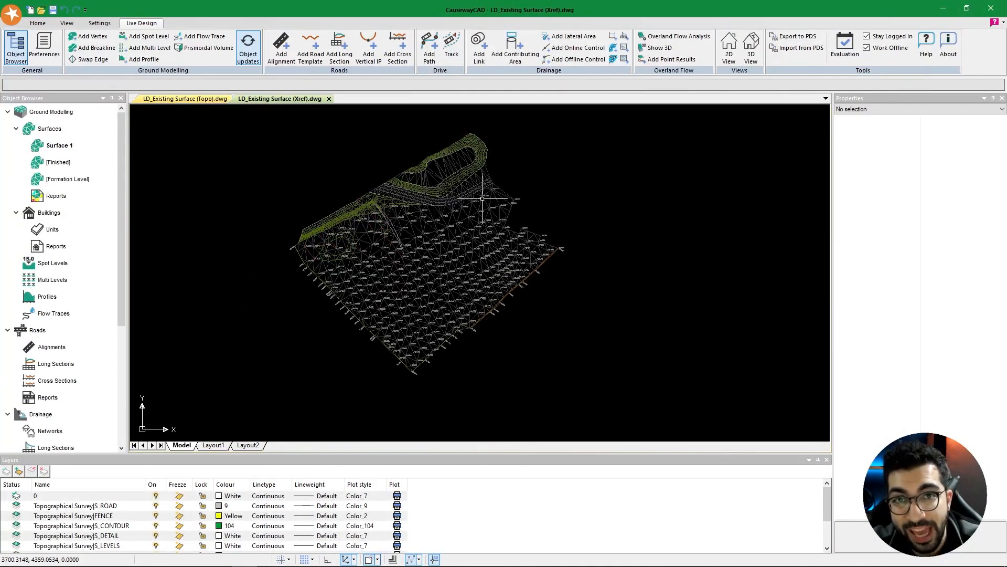
mouse_move(441, 249)
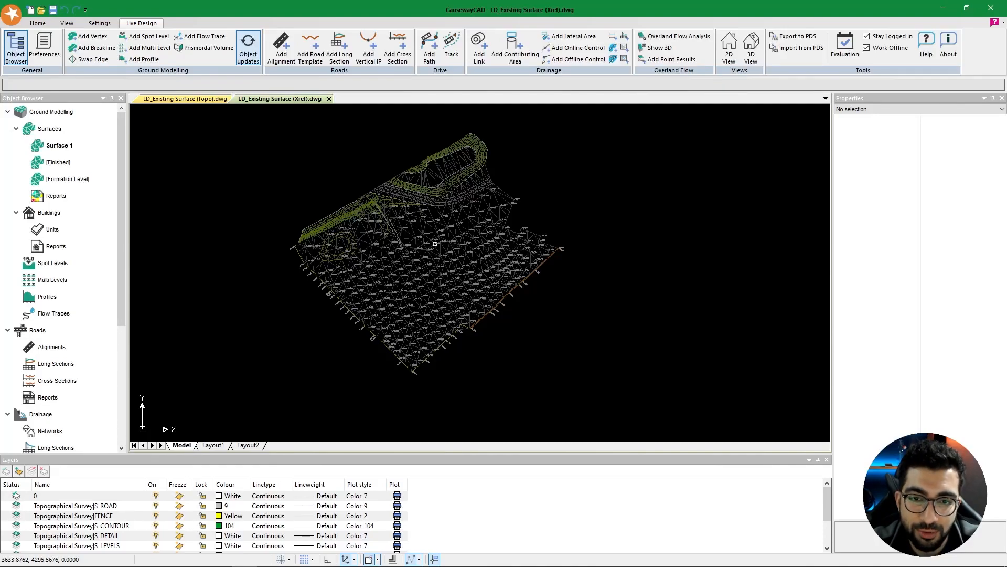
mouse_move(435, 243)
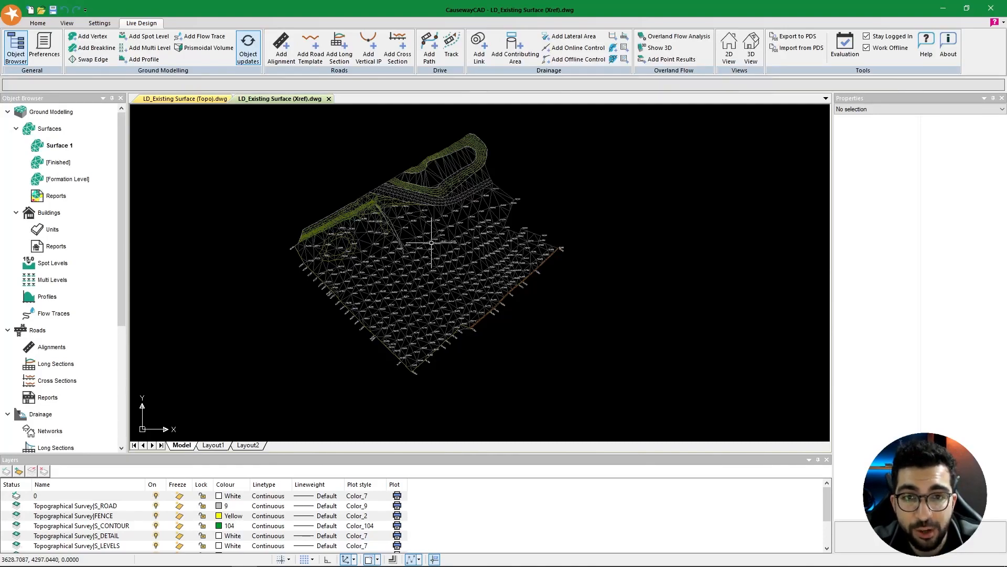
mouse_move(432, 243)
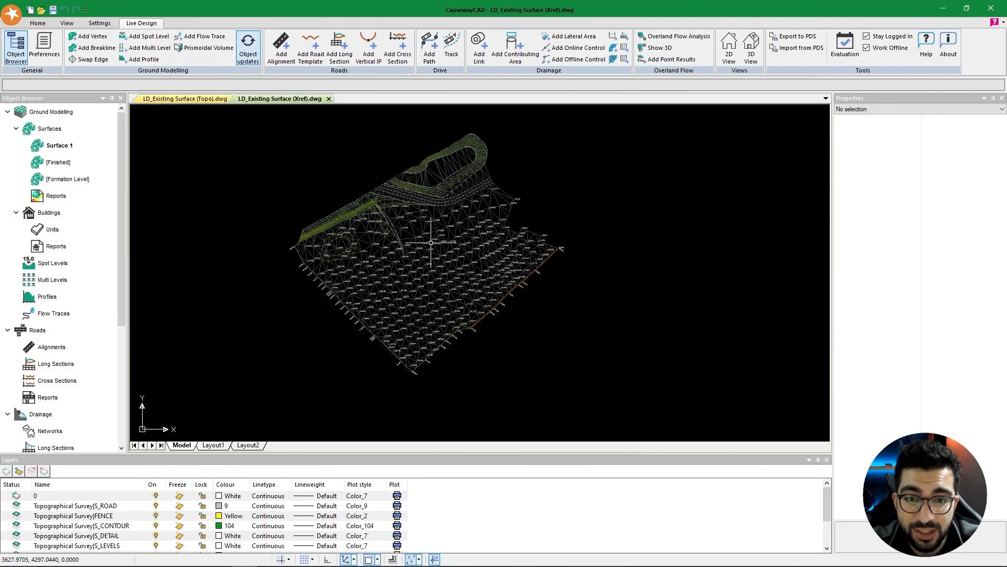
mouse_move(426, 243)
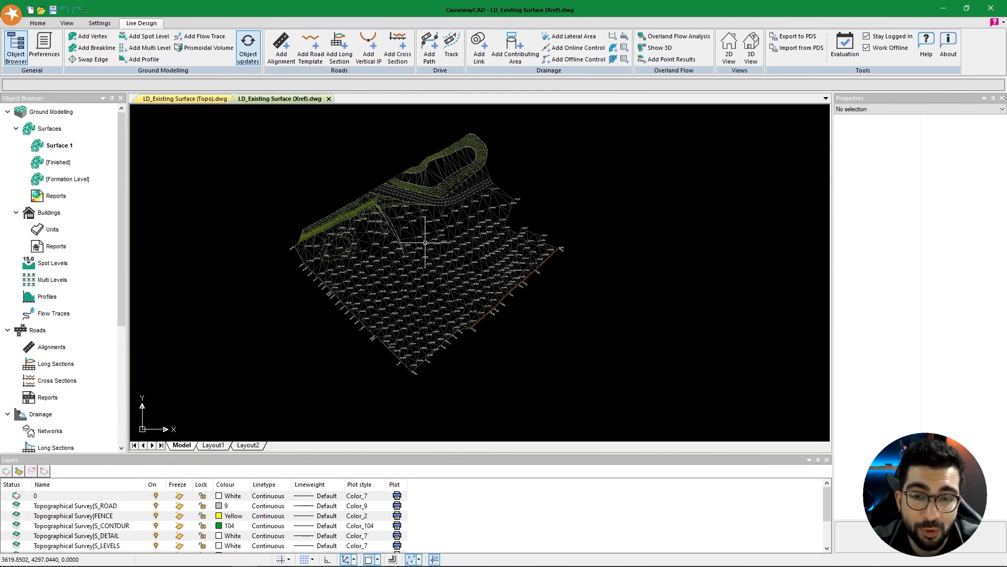
mouse_move(422, 241)
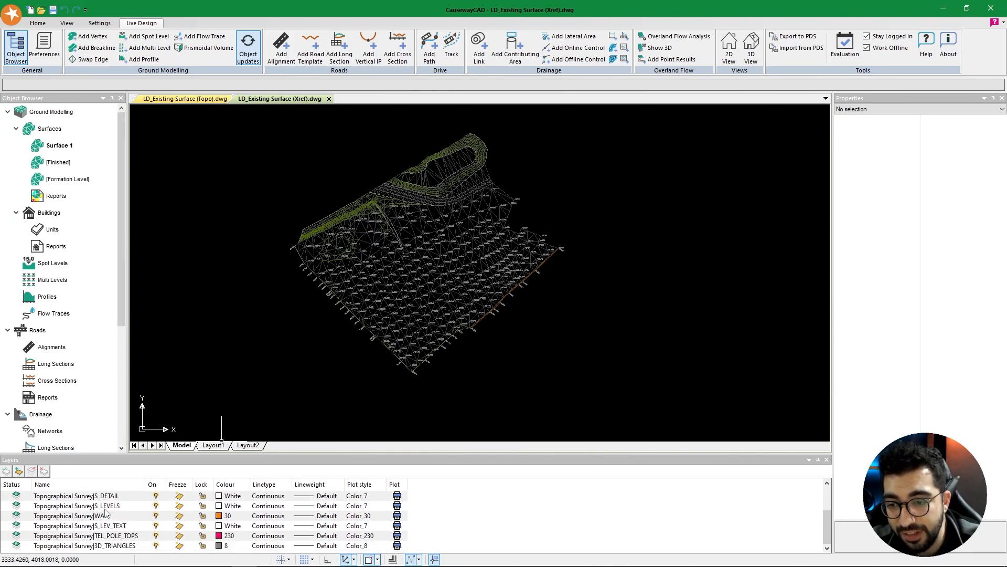
scroll("up", 3)
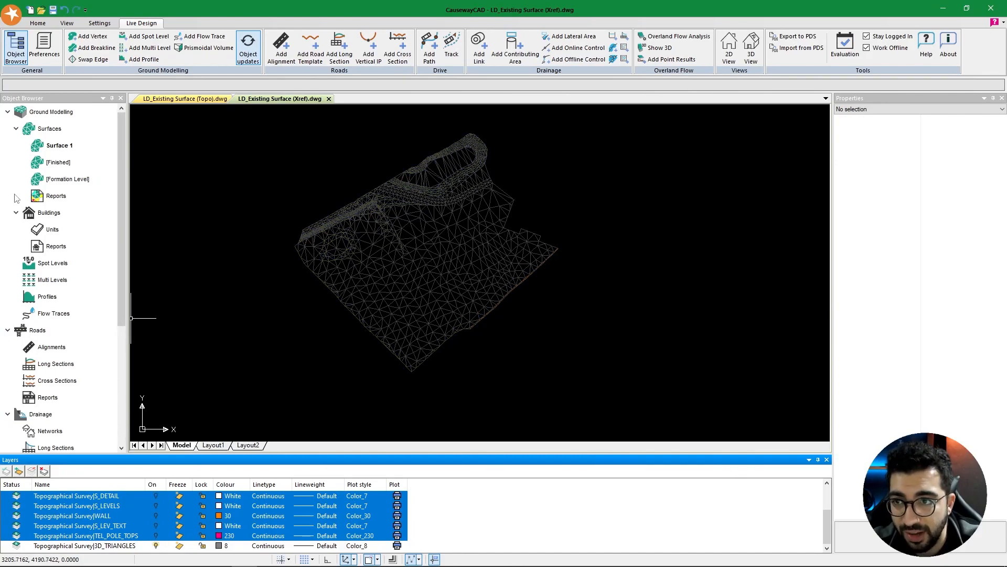
Rename Surface 1 to 'Existing' in its properties
left_click(59, 145)
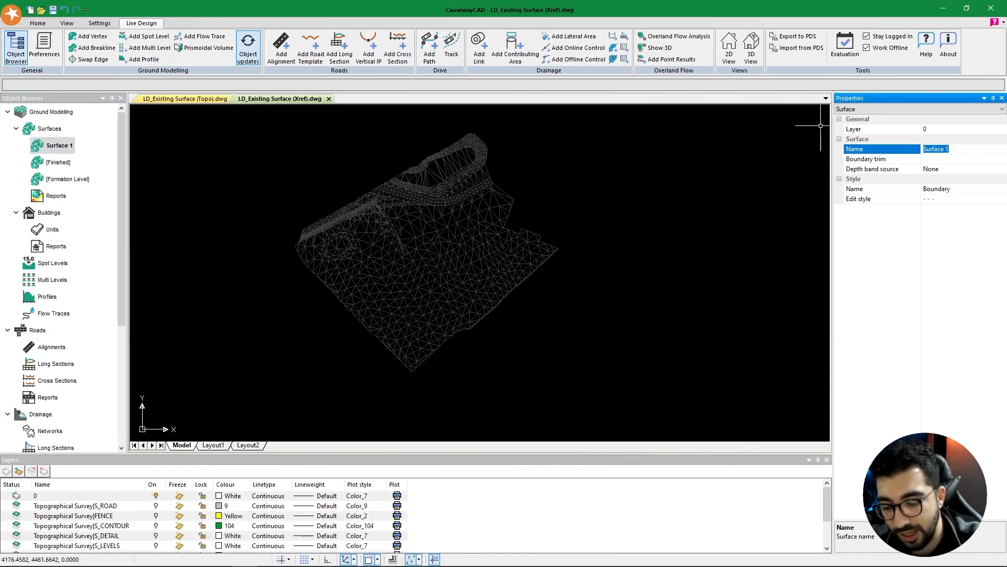
type("Existing")
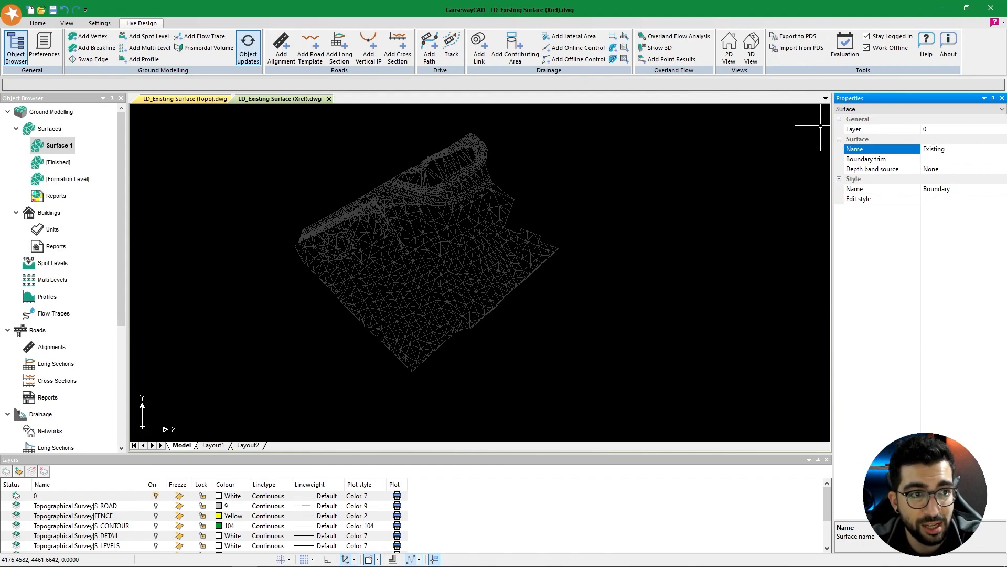
right_click(57, 111)
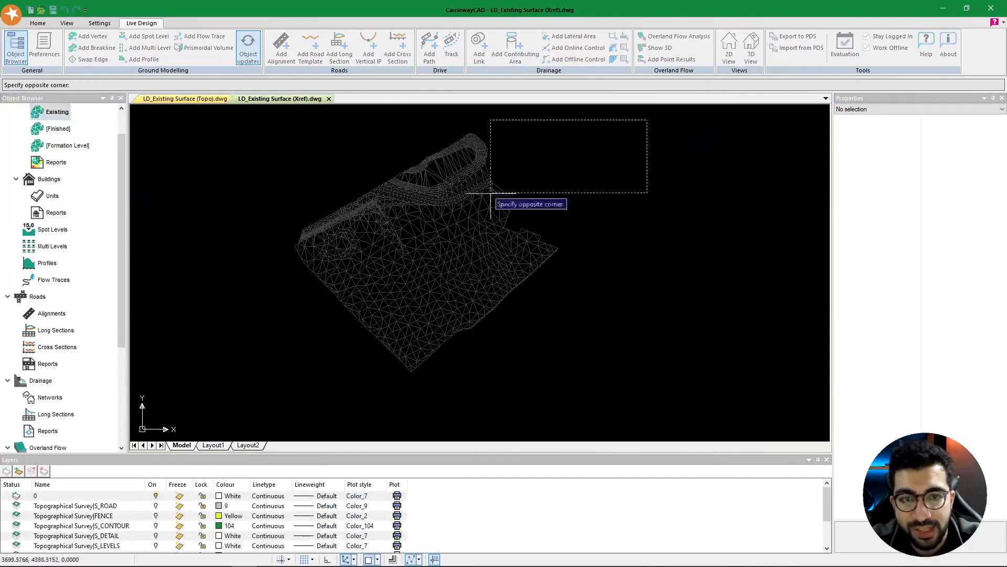
Turn the Topographical Survey layers back on to show contours and spot levels
left_click(494, 145)
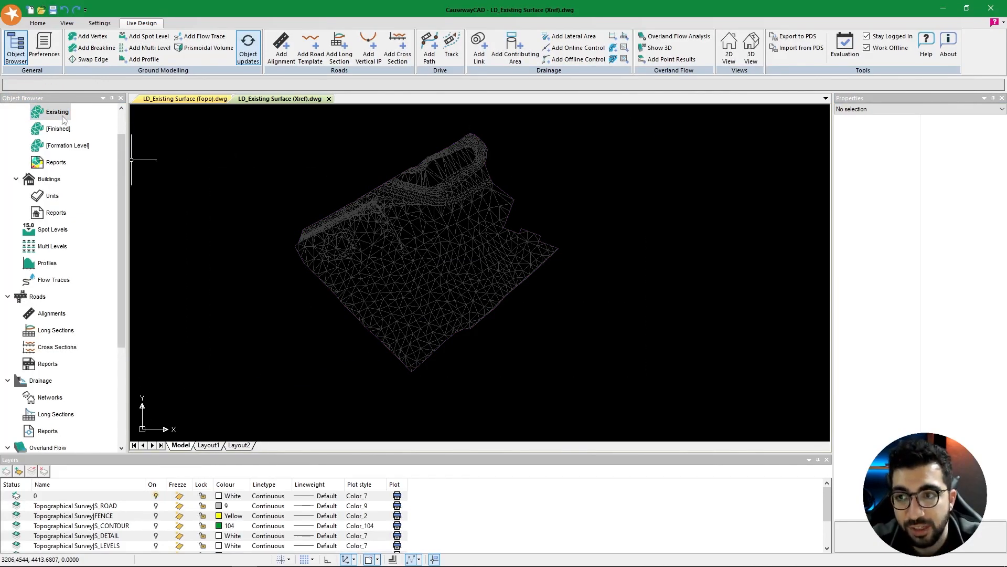
mouse_move(180, 386)
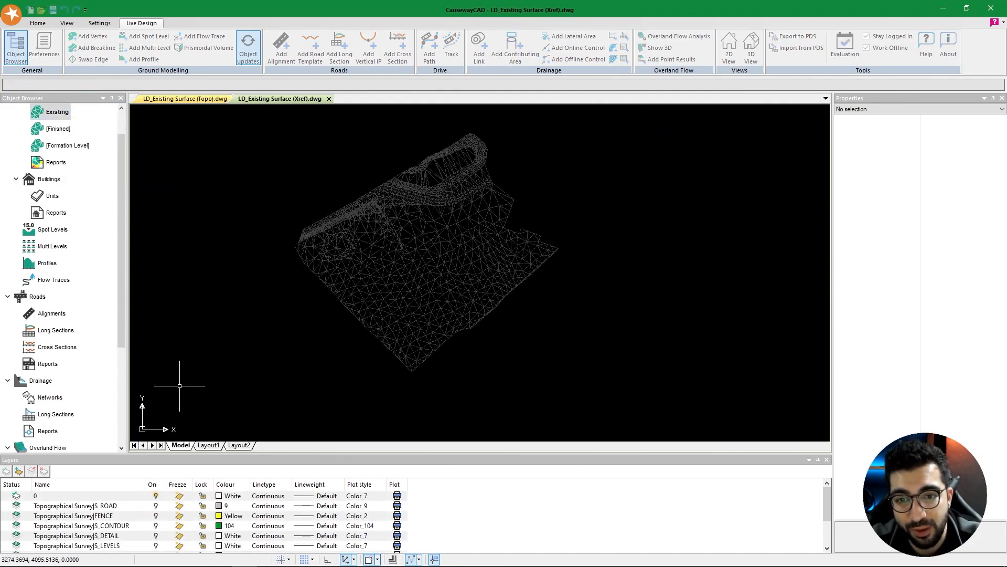
left_click(77, 505)
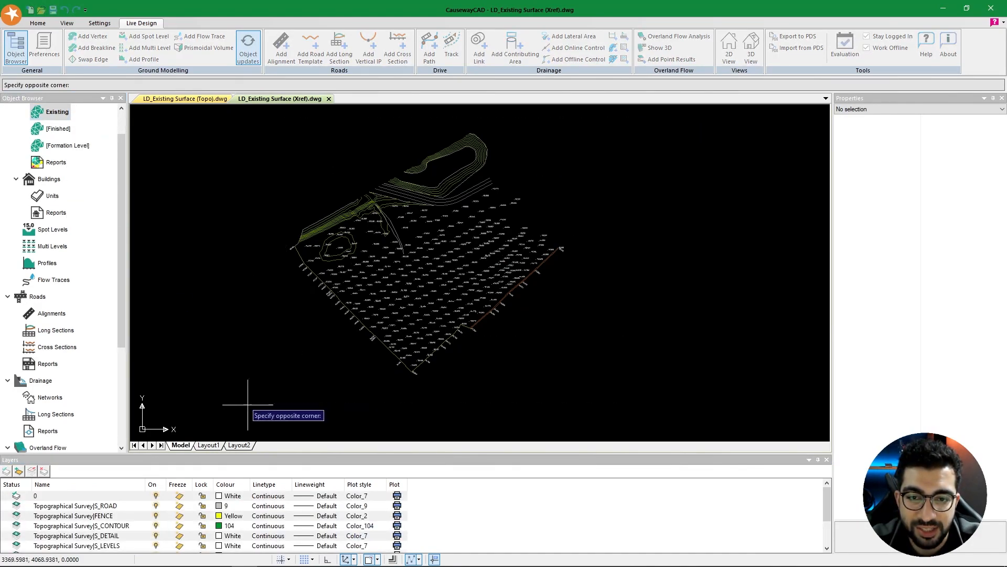
right_click(56, 112)
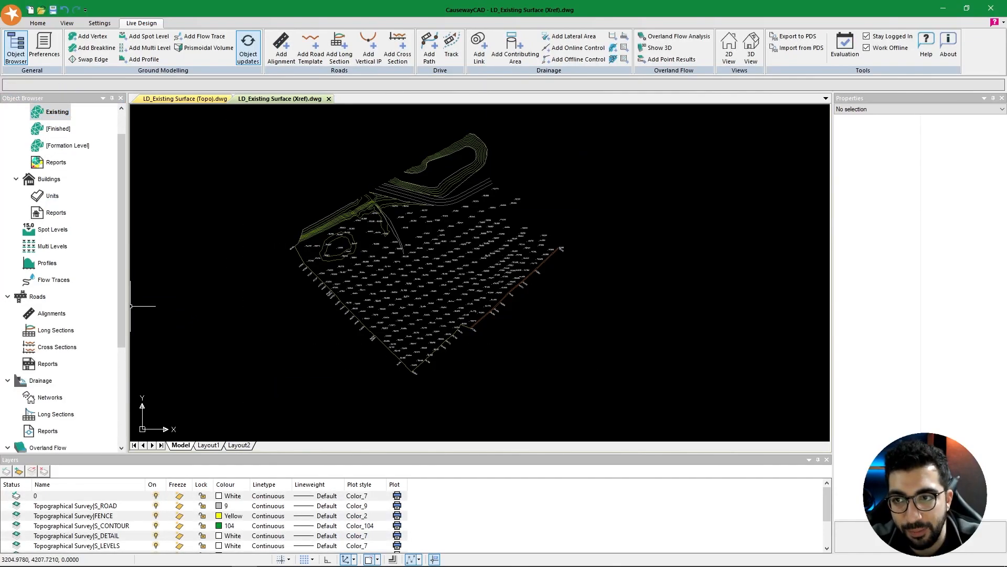
mouse_move(115, 216)
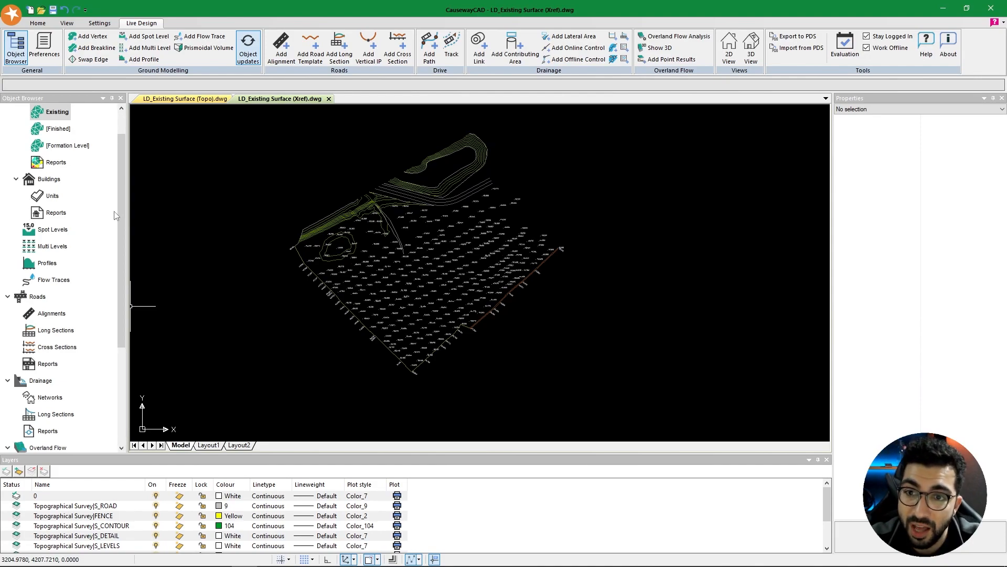
mouse_move(139, 275)
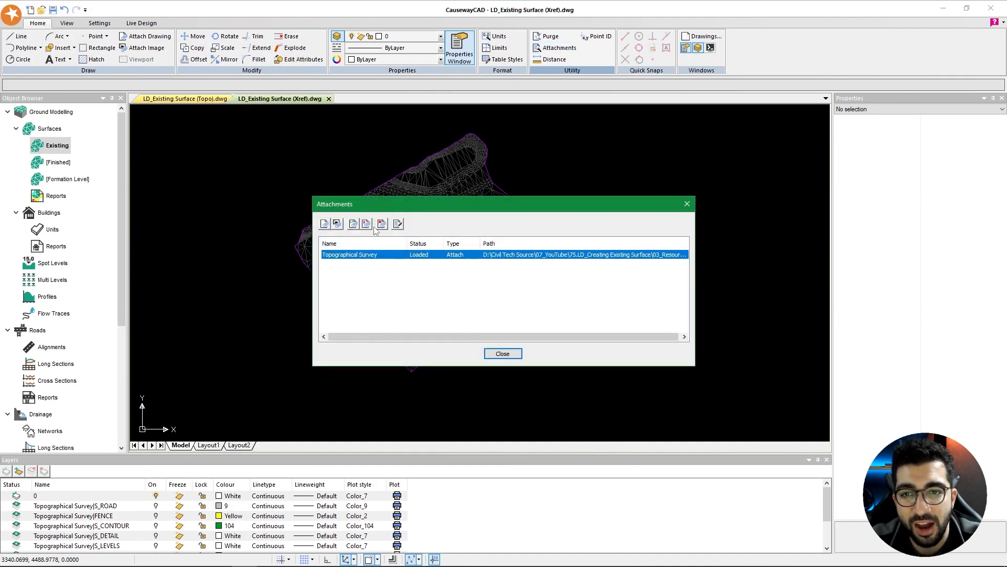
Unload the Topographical Survey reference from the Attachments manager
left_click(502, 353)
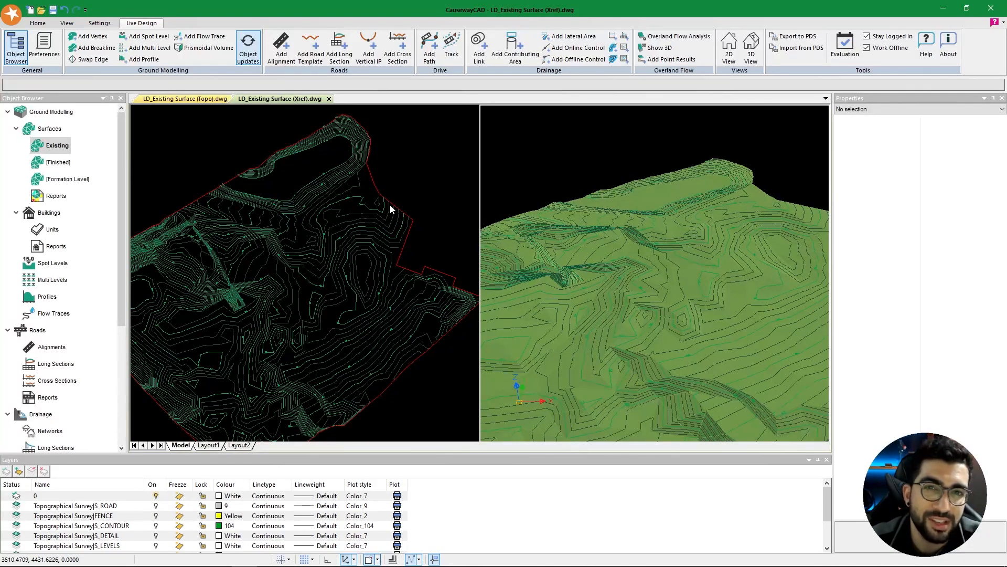
mouse_move(384, 205)
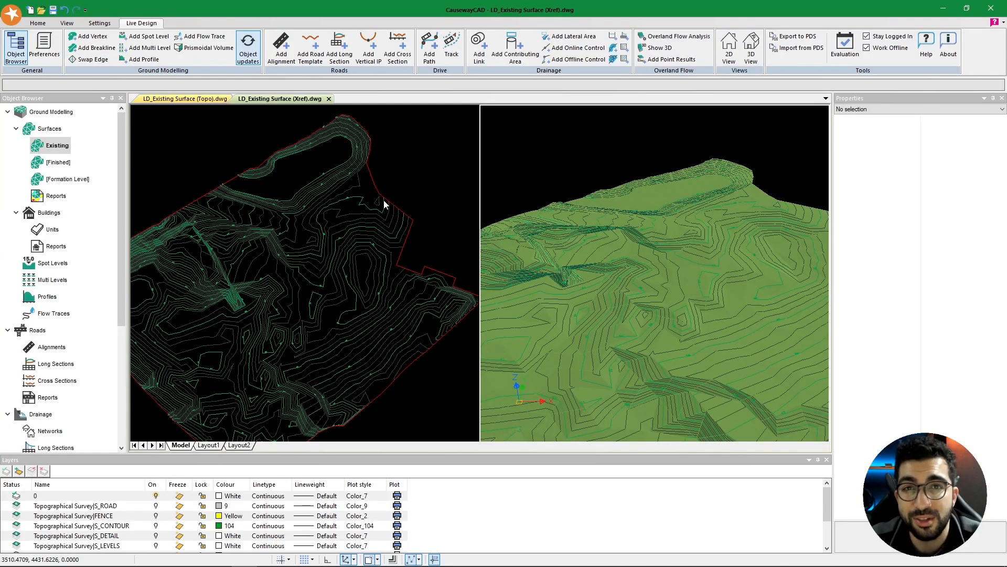